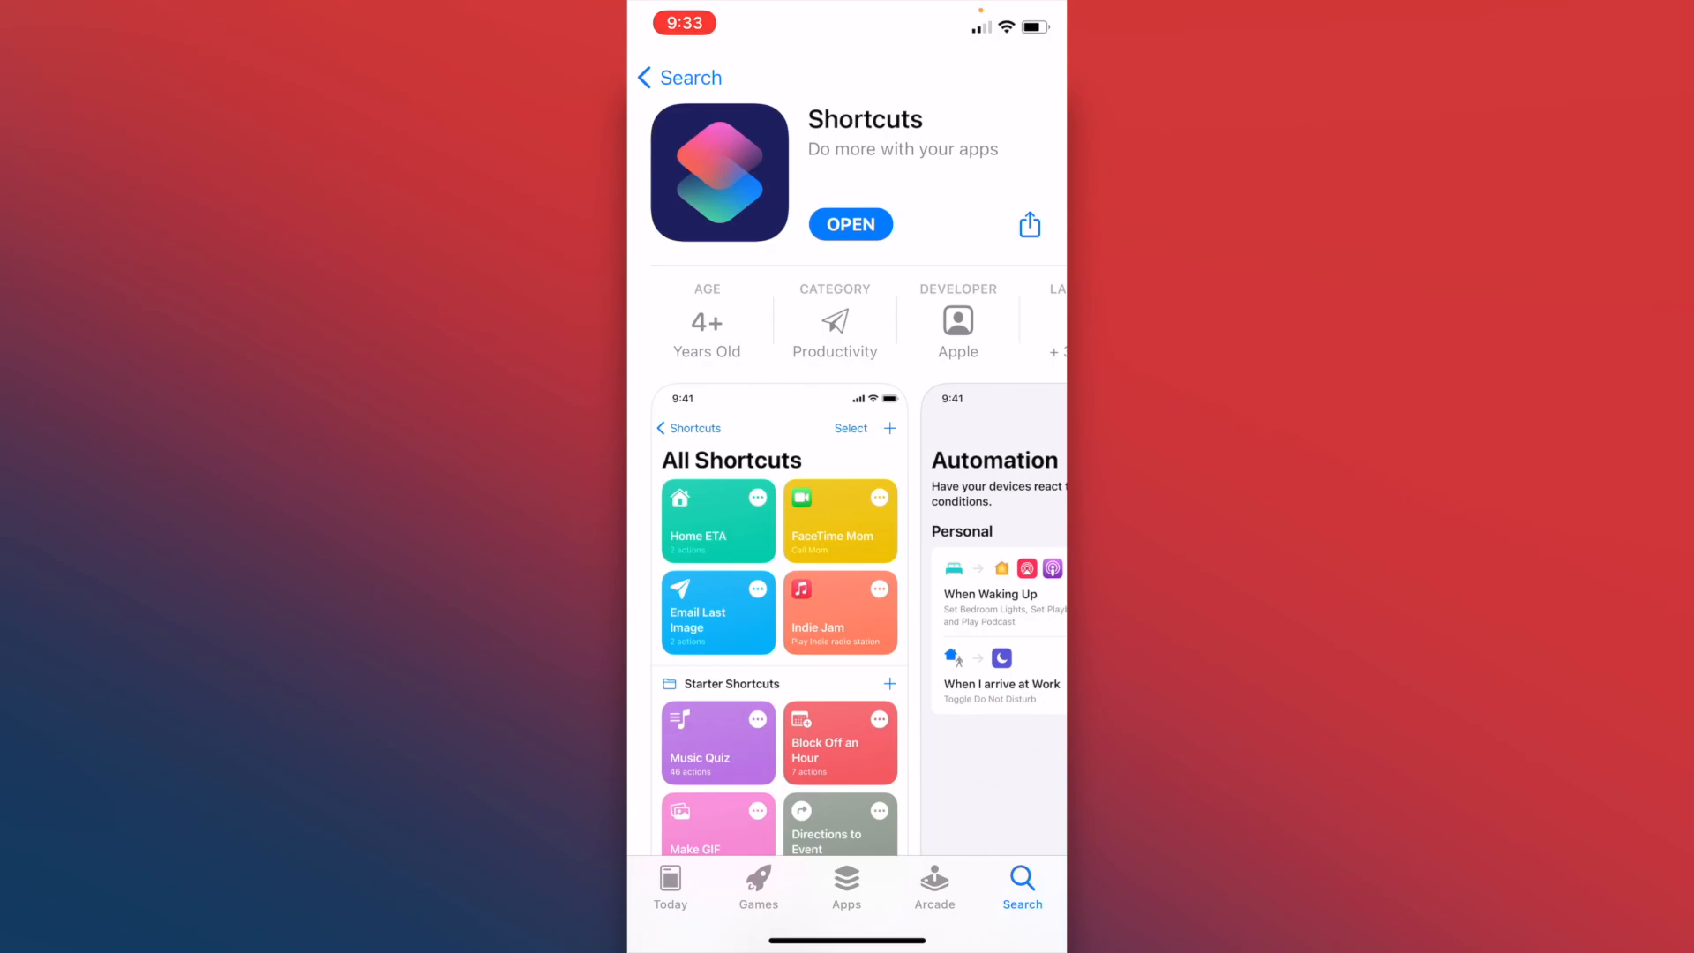
# Step: Launch the Shortcuts app from its App Store page to reach All Shortcuts
pyautogui.click(851, 223)
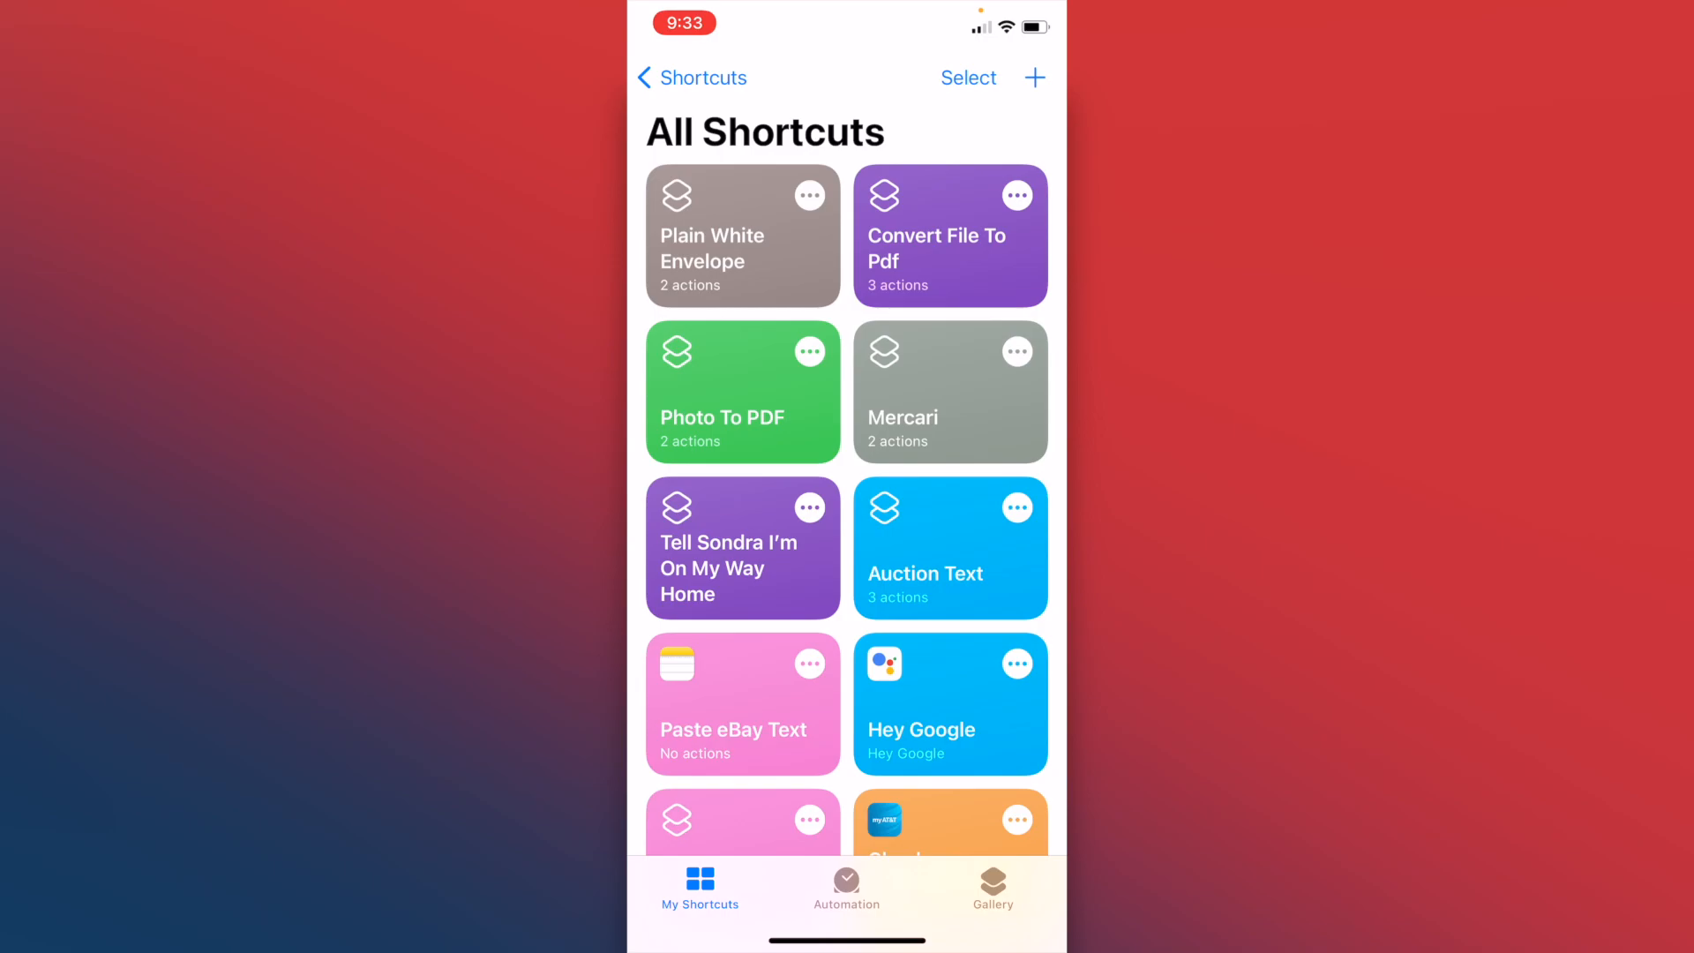
# Step: Create a new shortcut and add the Select Photos action
pyautogui.click(1034, 78)
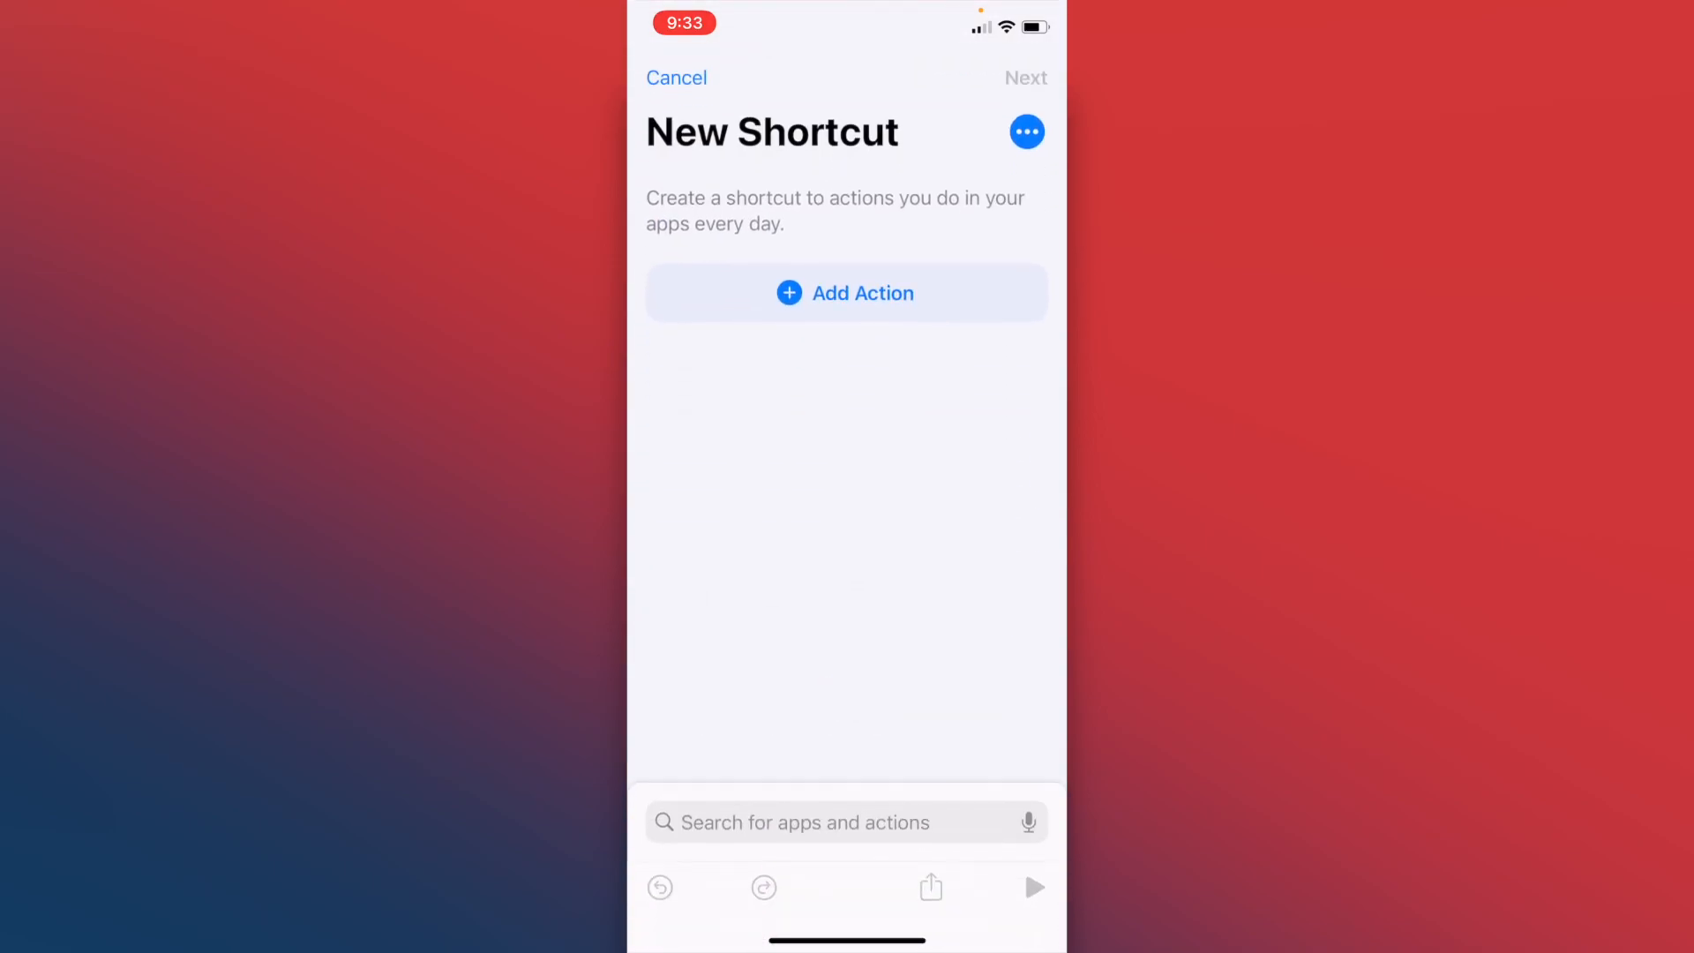
pyautogui.click(802, 821)
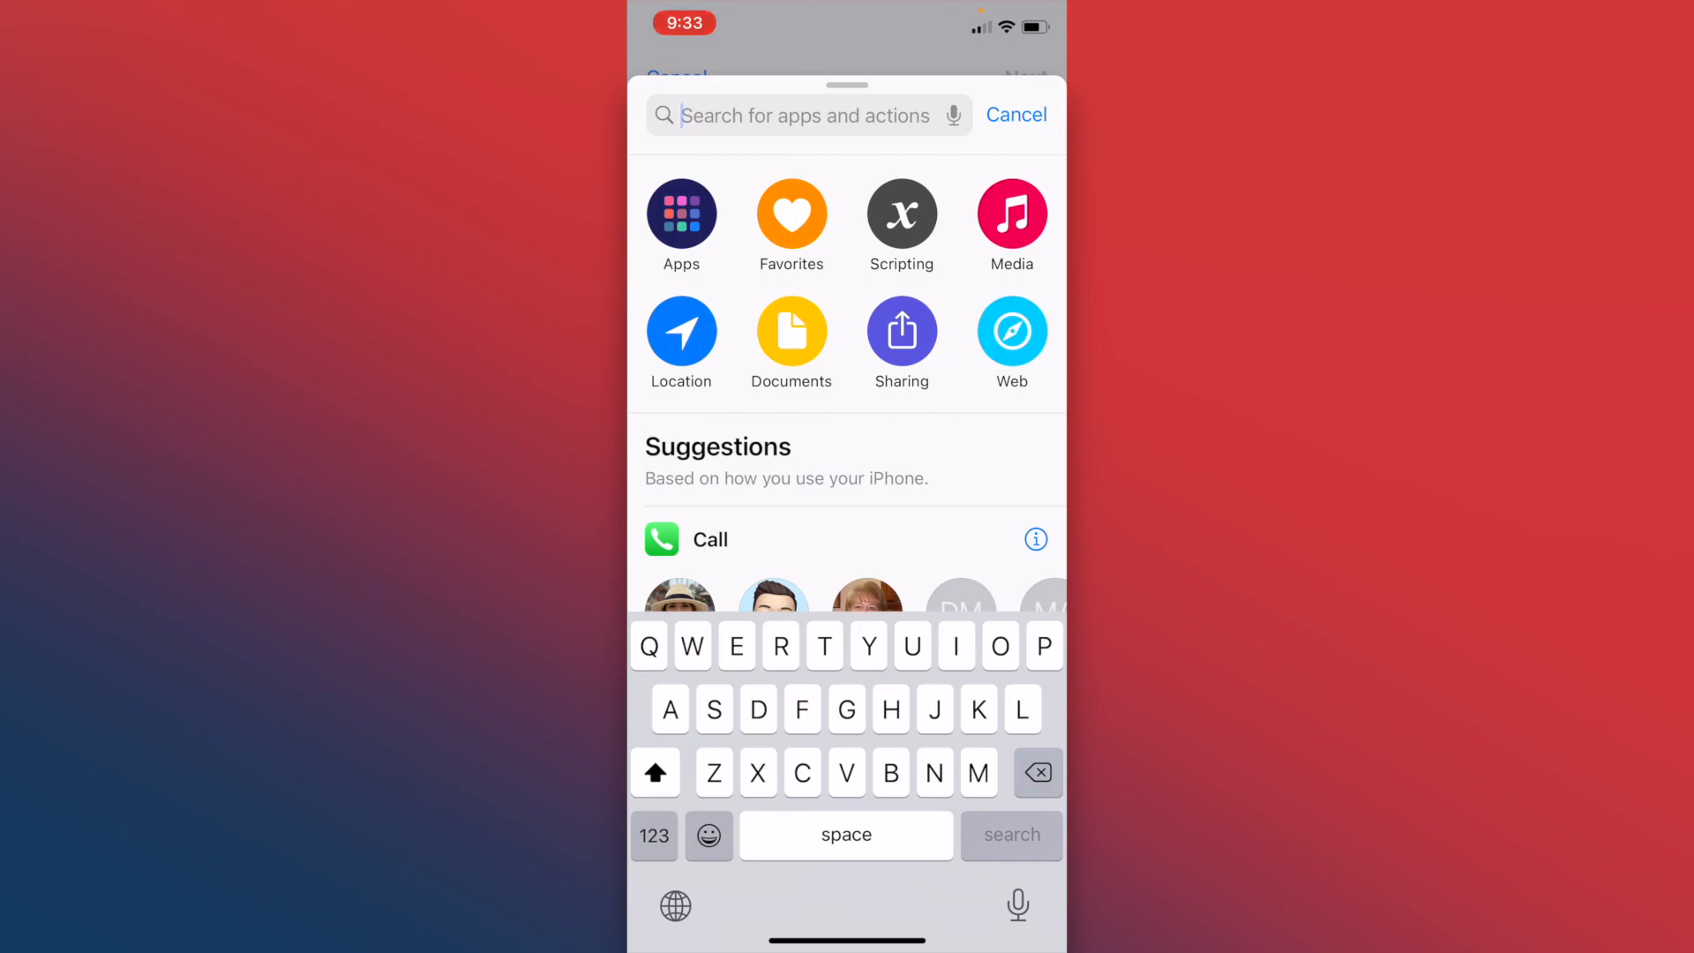
pyautogui.write('Select')
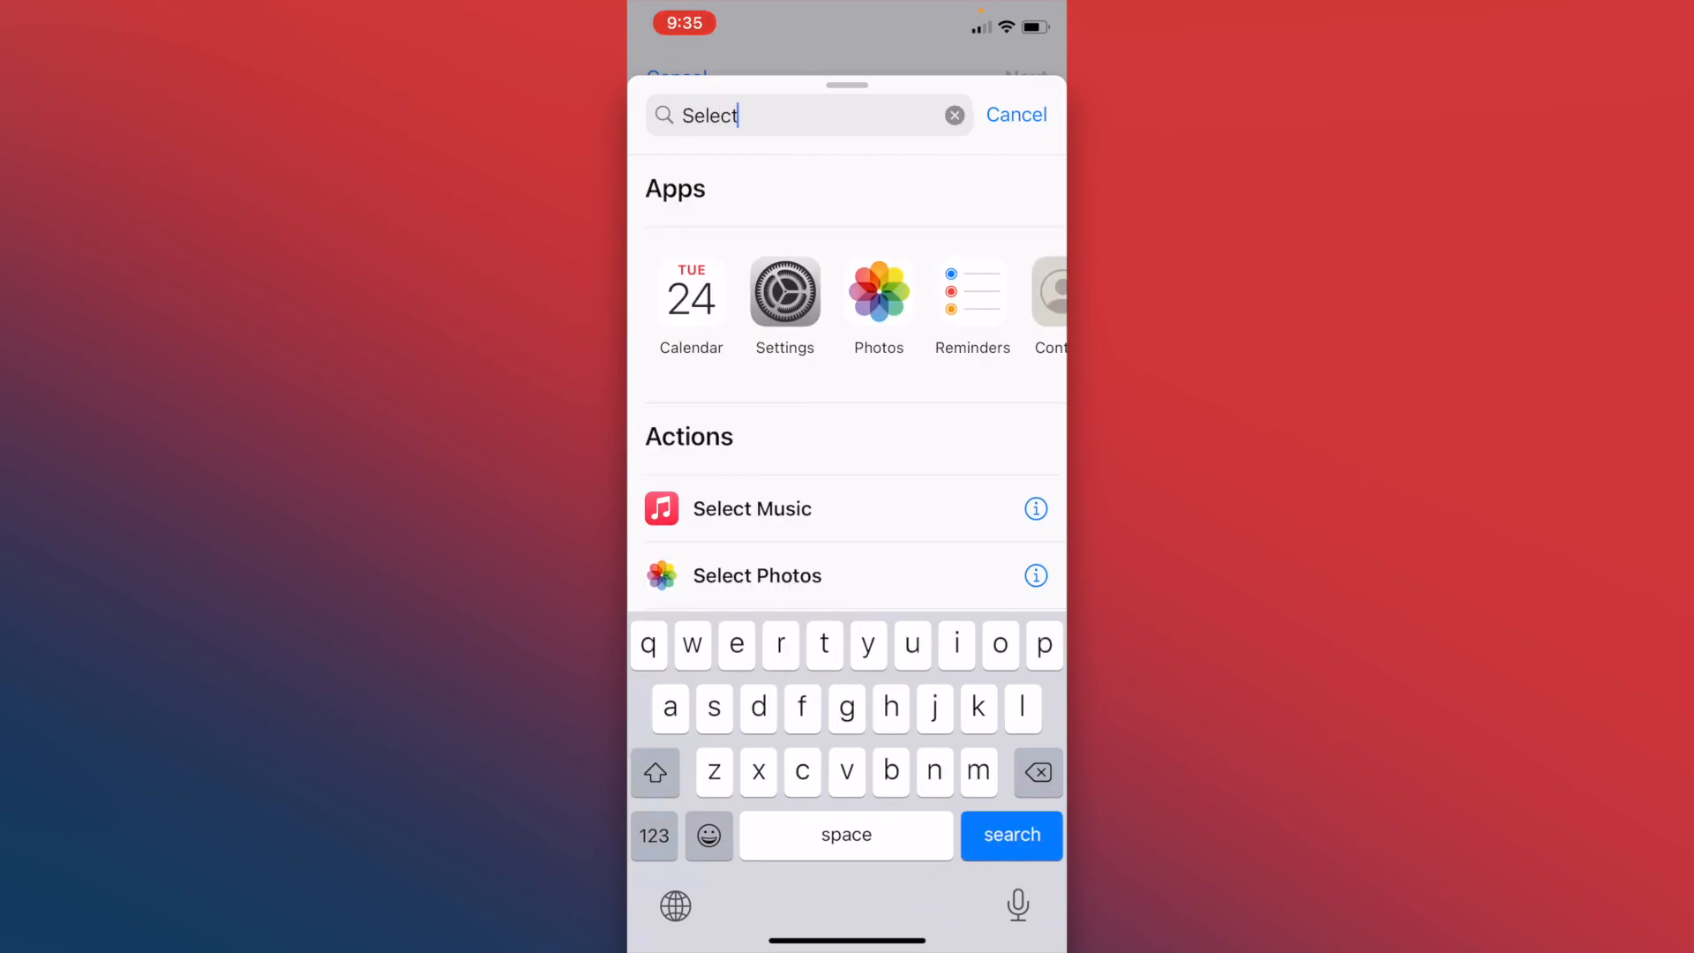
pyautogui.click(758, 575)
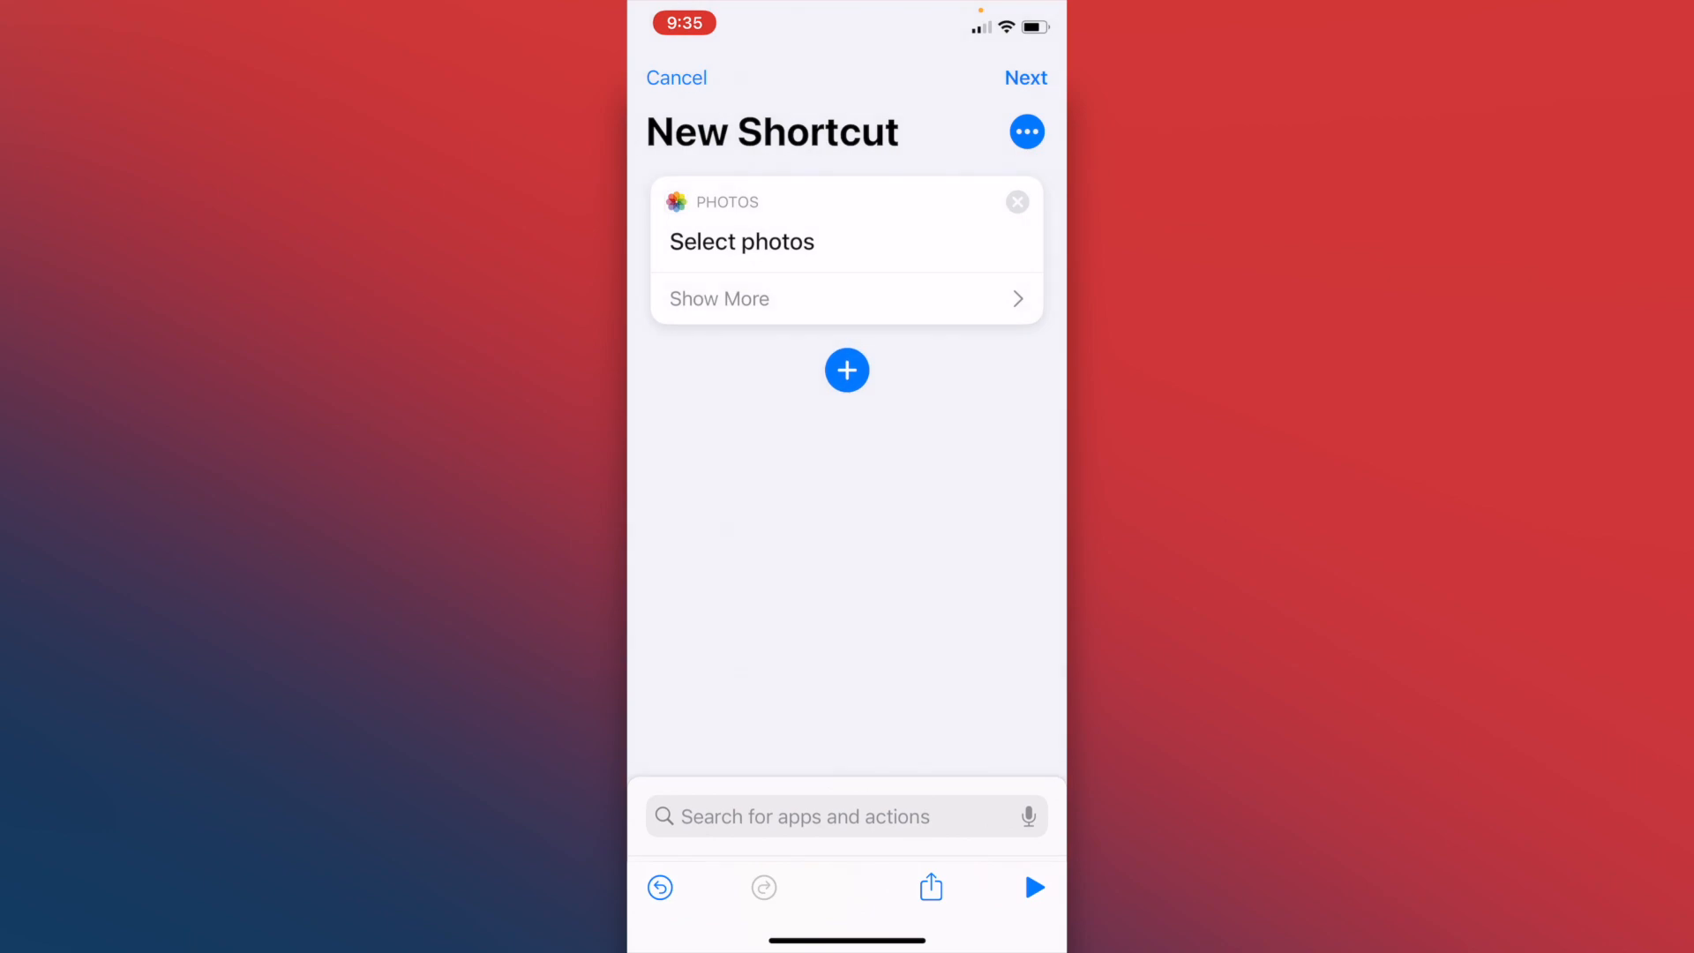
# Step: Limit Select Photos to images only by excluding videos
pyautogui.click(718, 298)
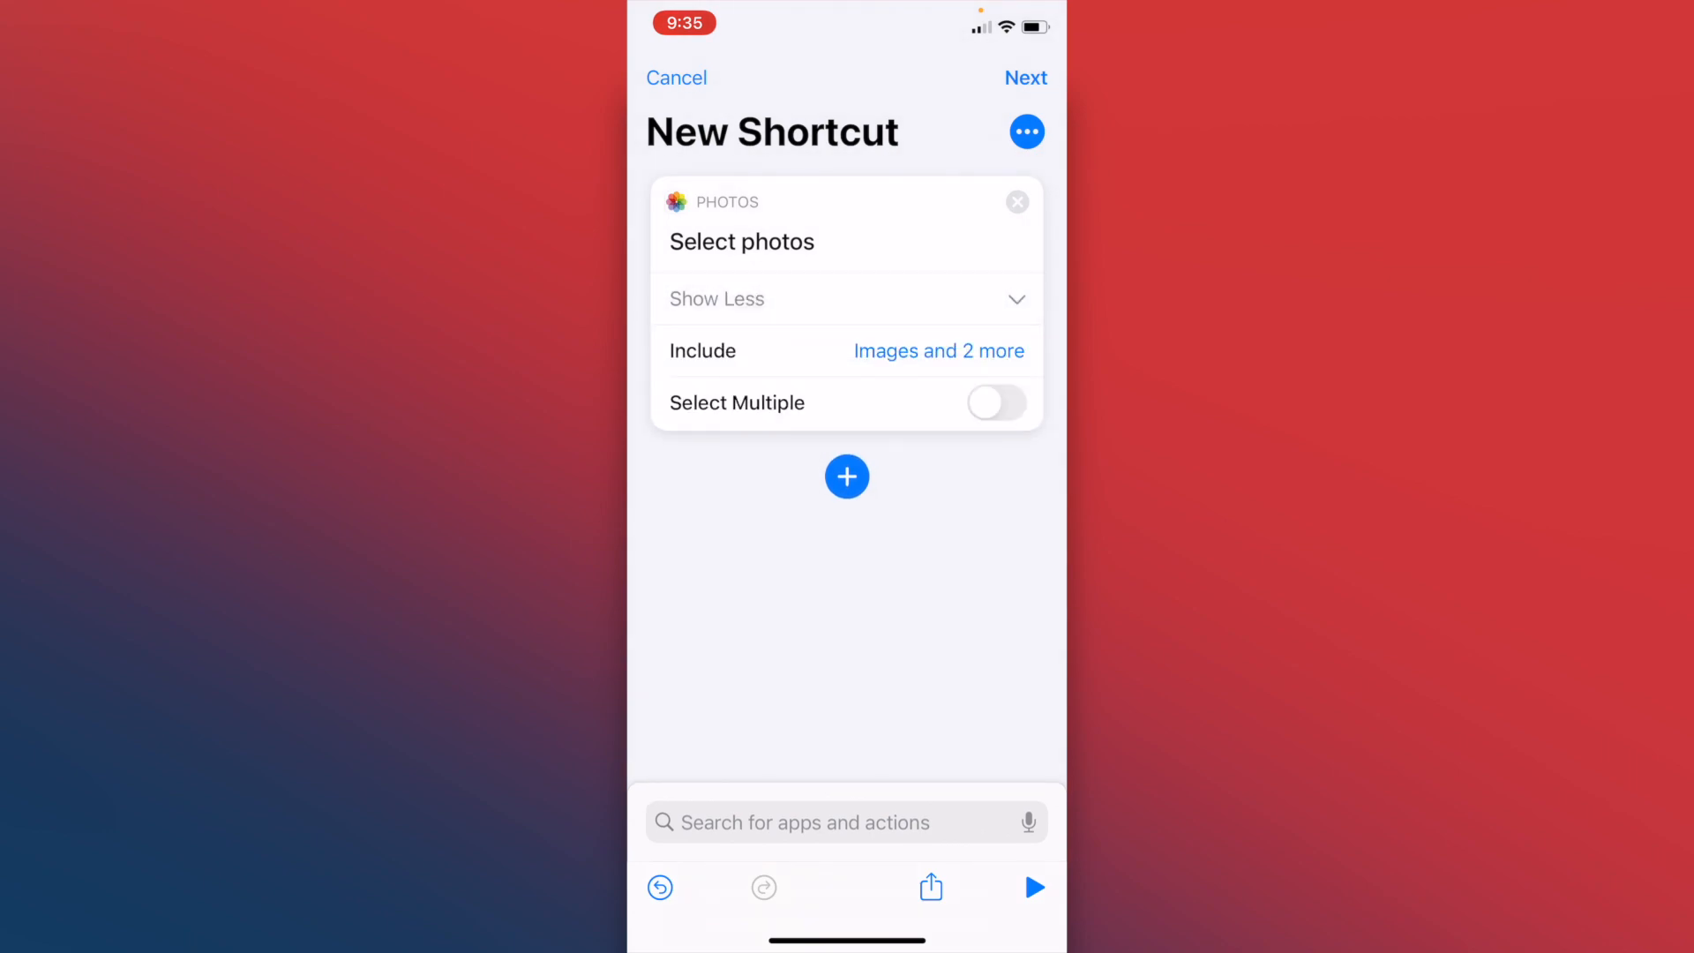
pyautogui.click(938, 350)
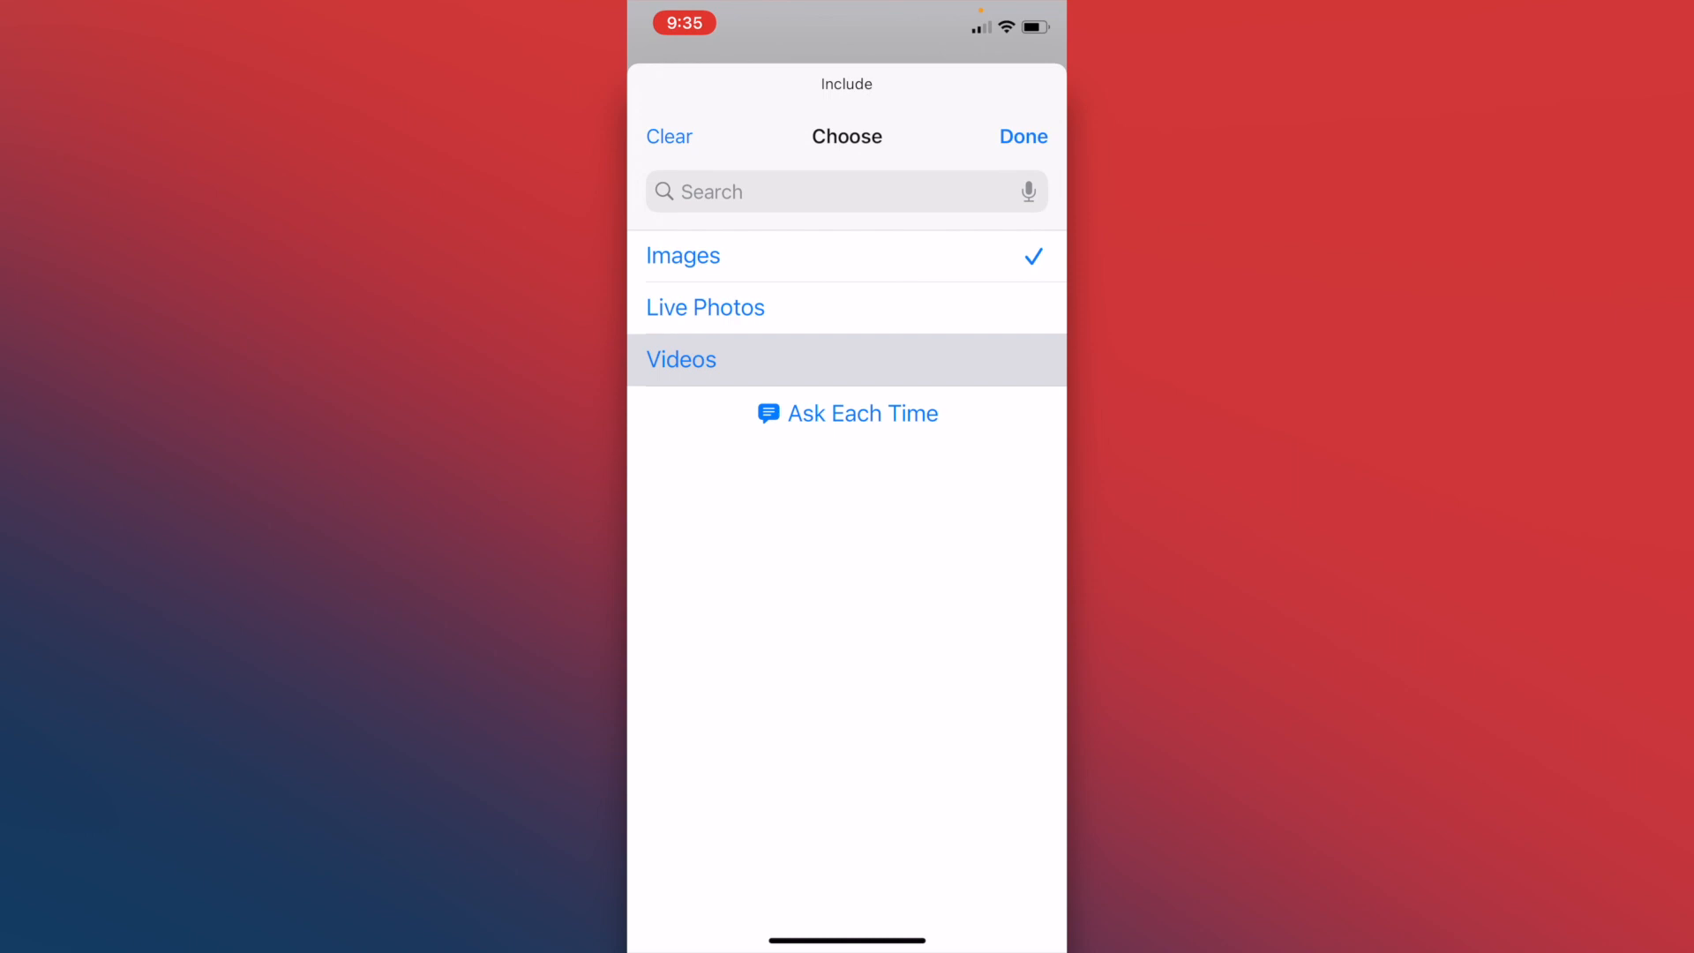
pyautogui.click(1022, 136)
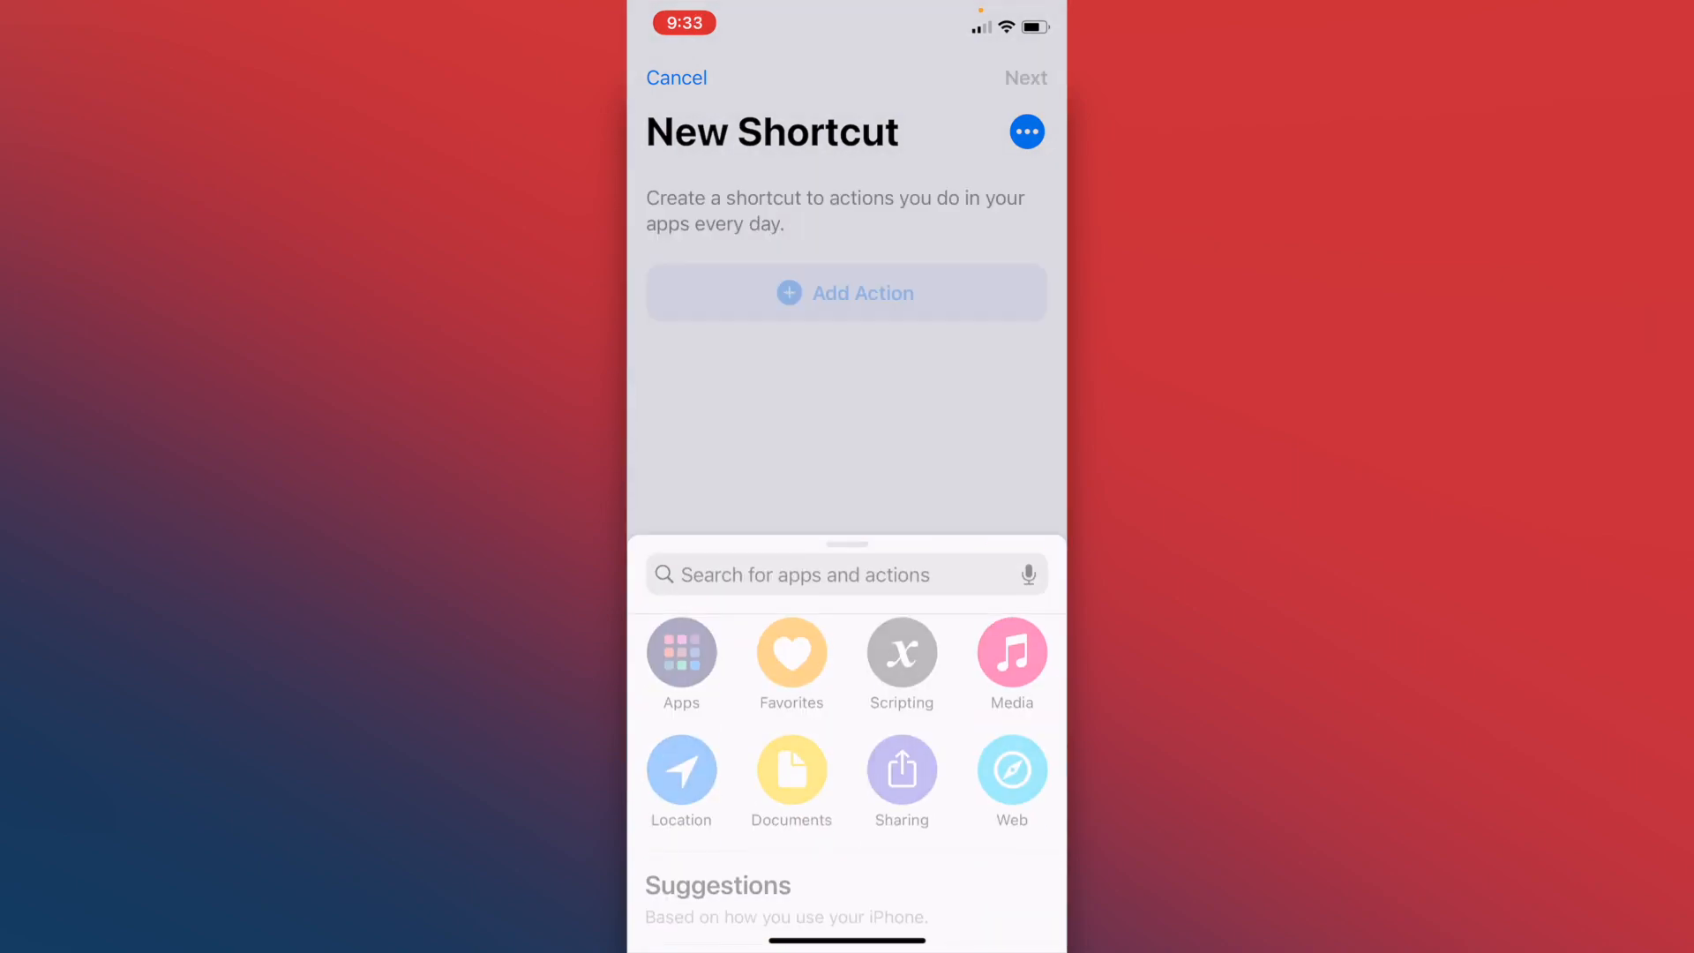
# Step: Add a Resize Image action with width 100 and automatic height
pyautogui.click(821, 574)
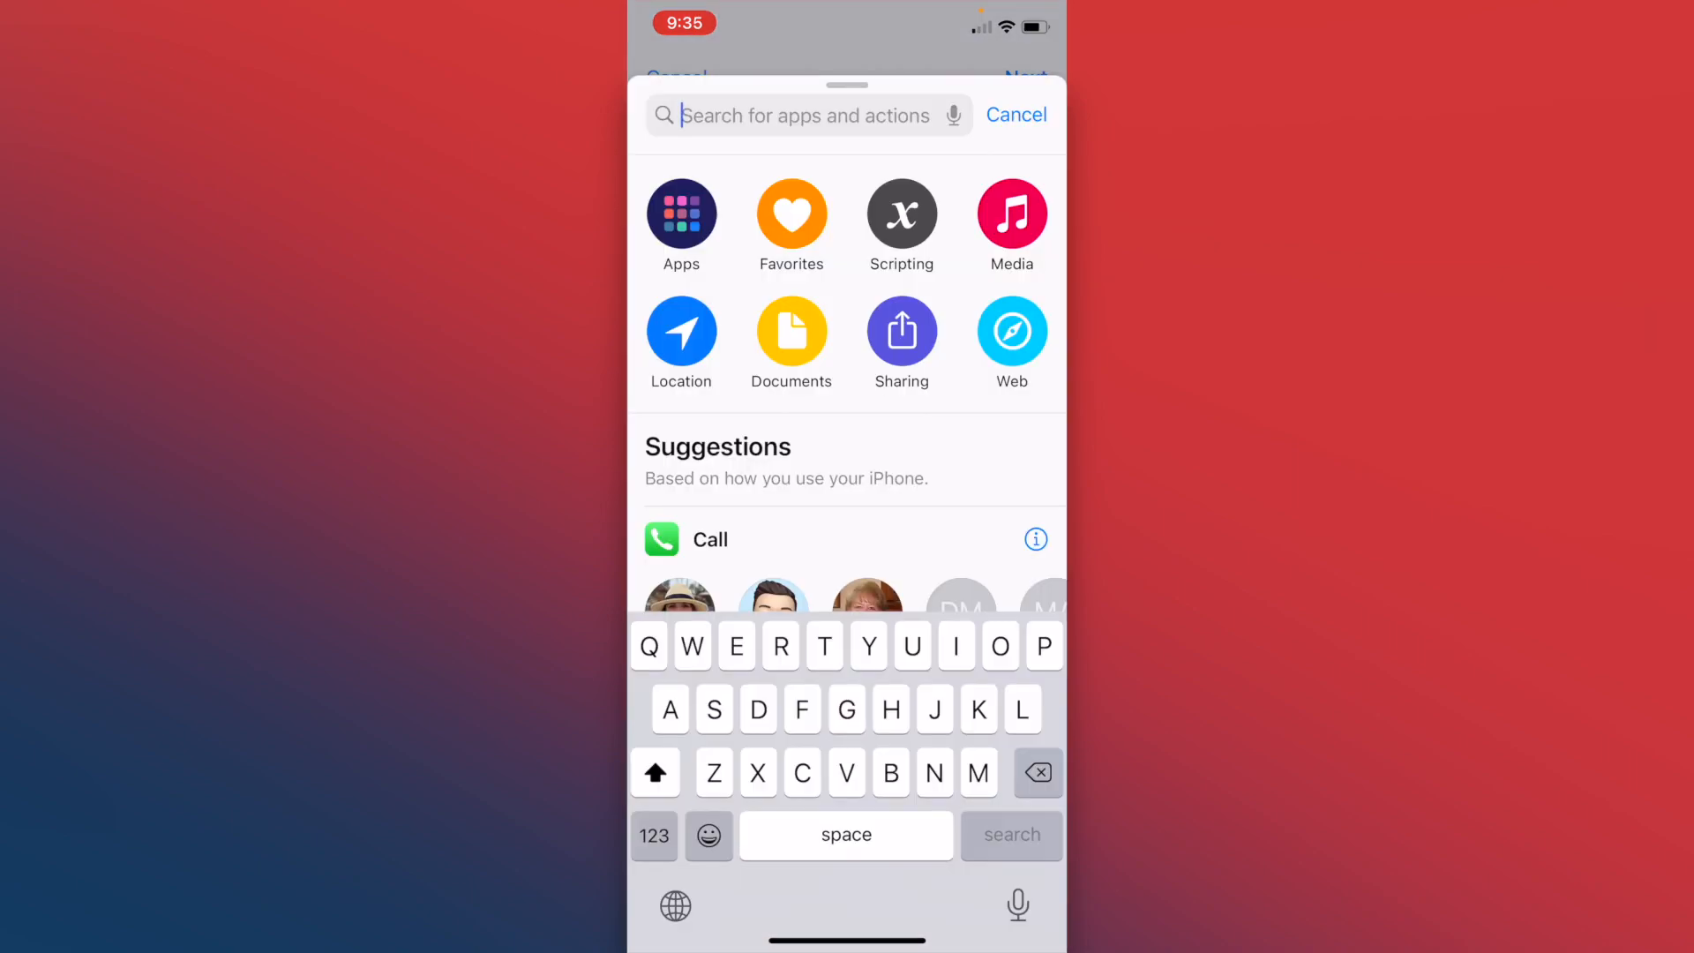
pyautogui.write('Resiz')
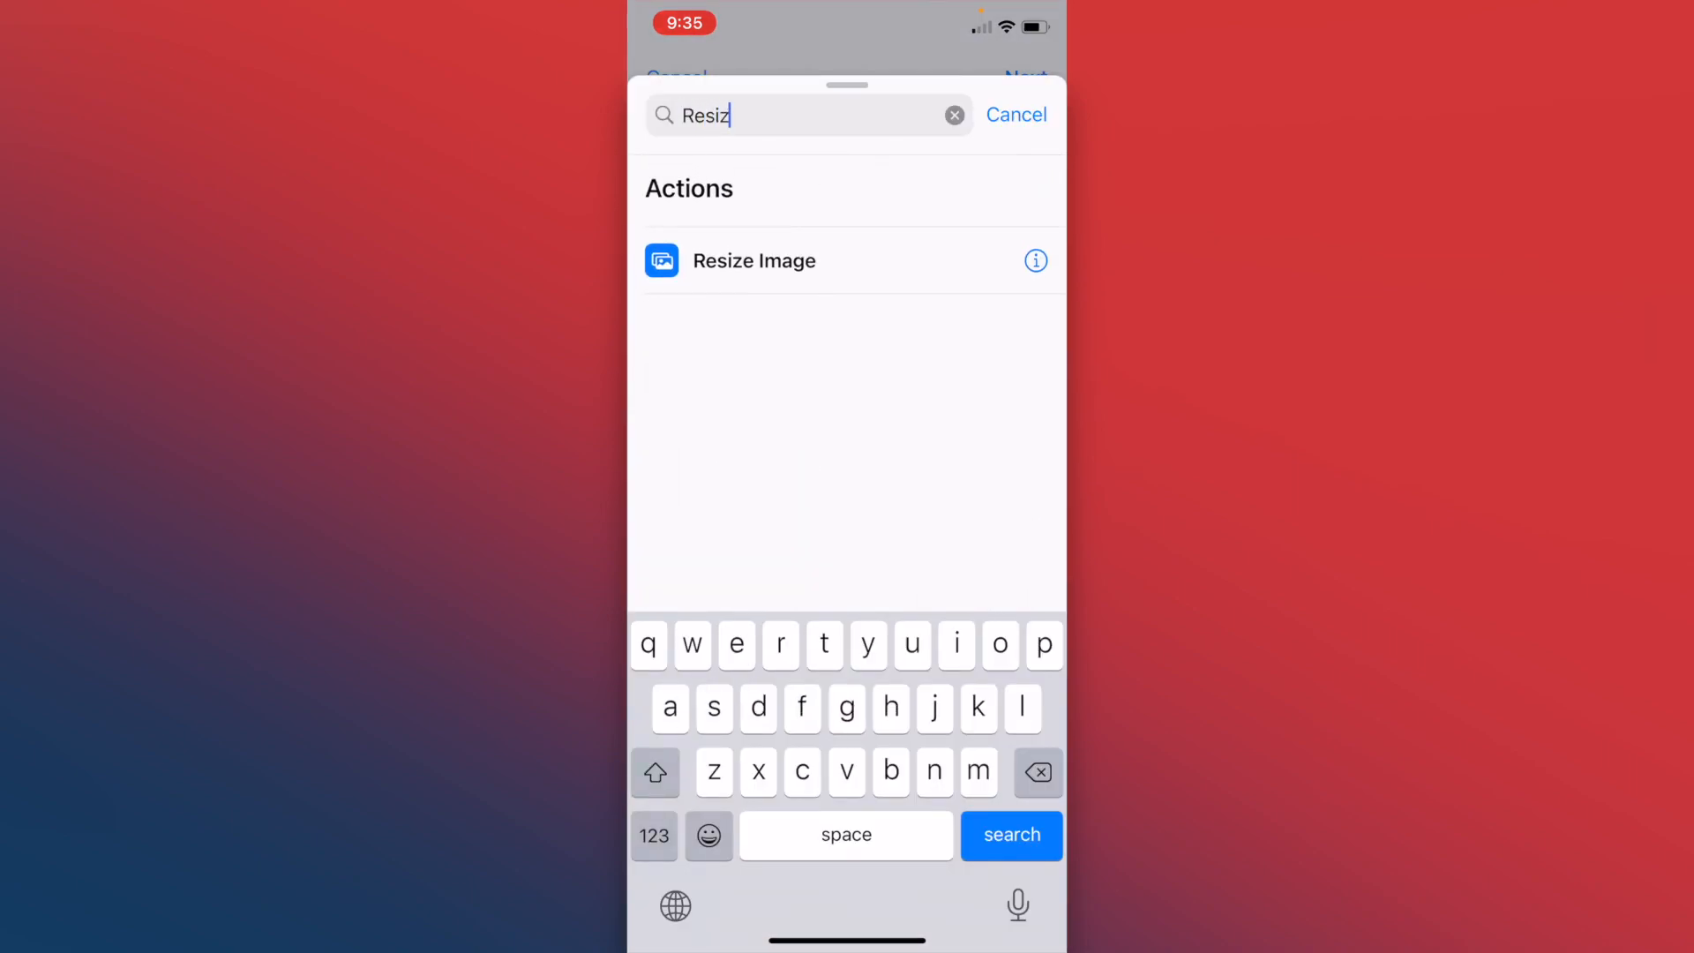
pyautogui.click(753, 261)
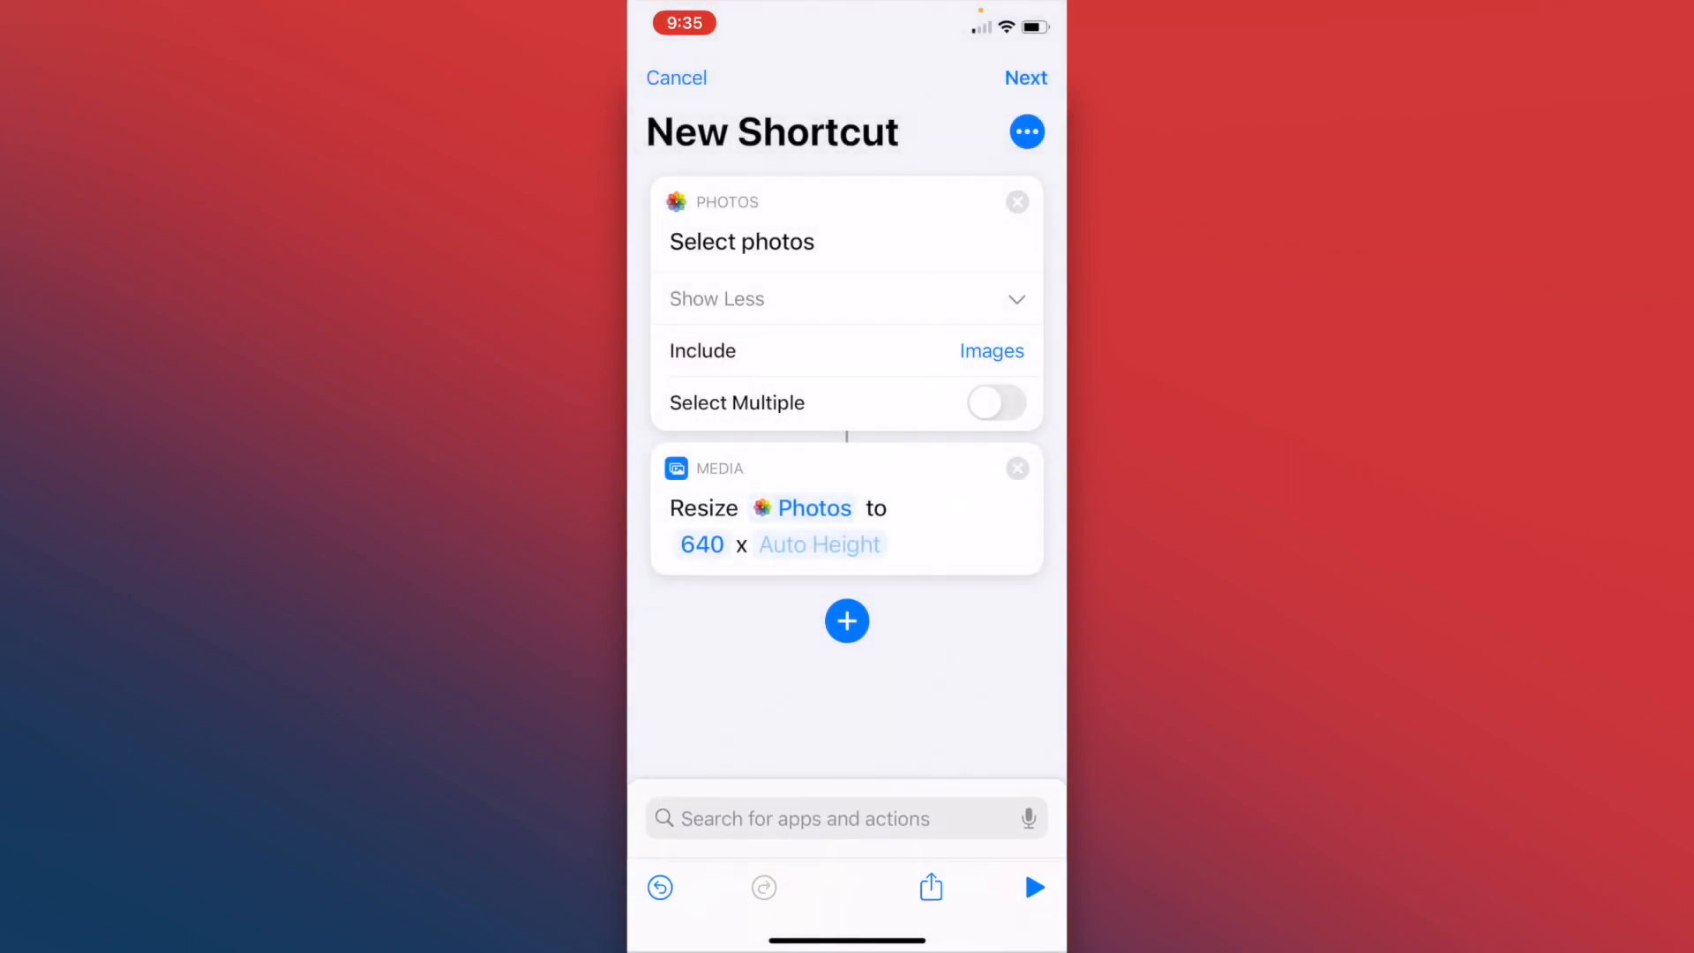
pyautogui.click(700, 543)
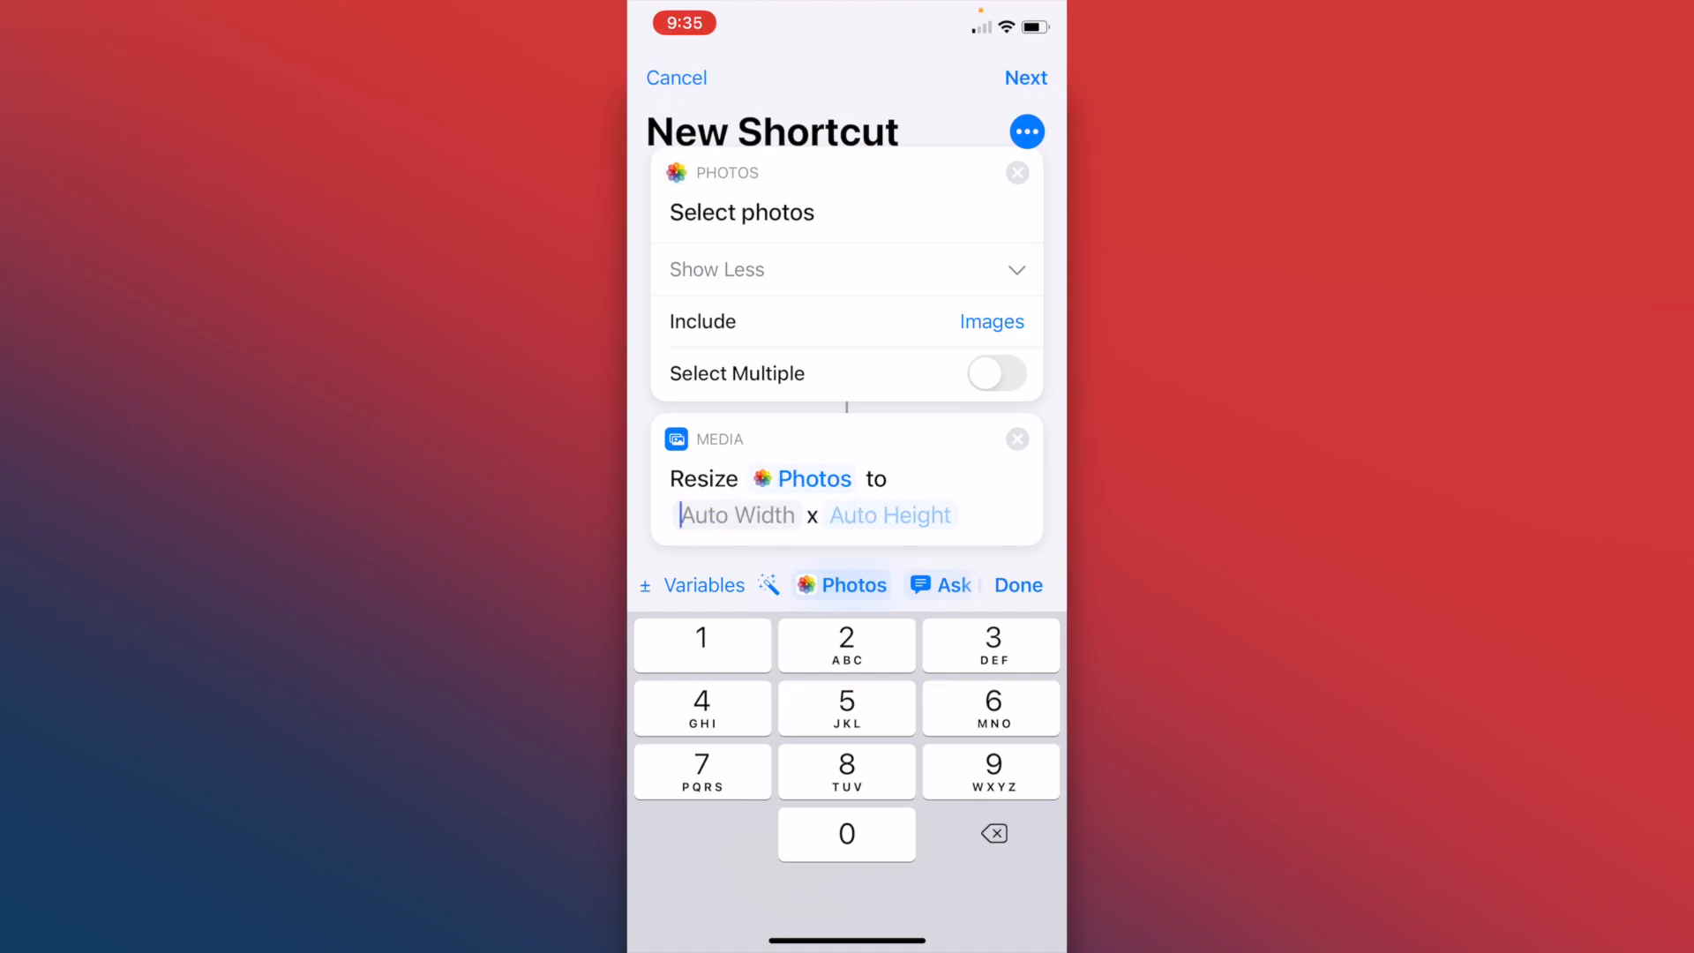
pyautogui.write('100')
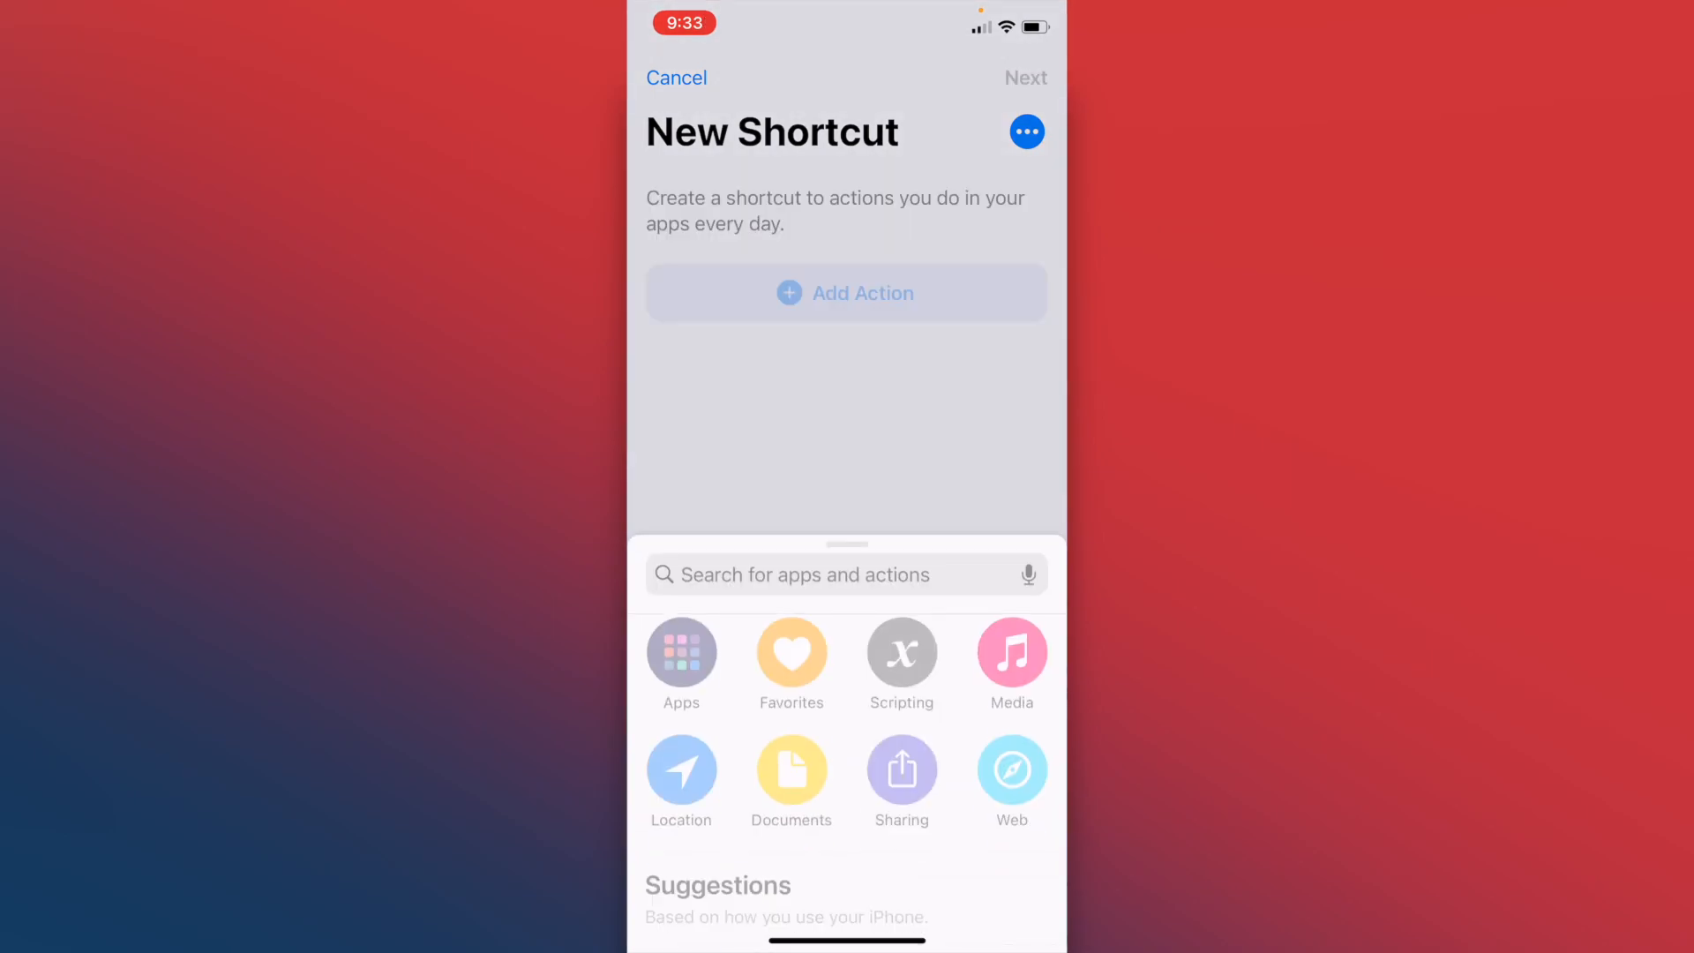
# Step: Add a Save to Photo Album action saving the resized image to Recents
pyautogui.write('s')
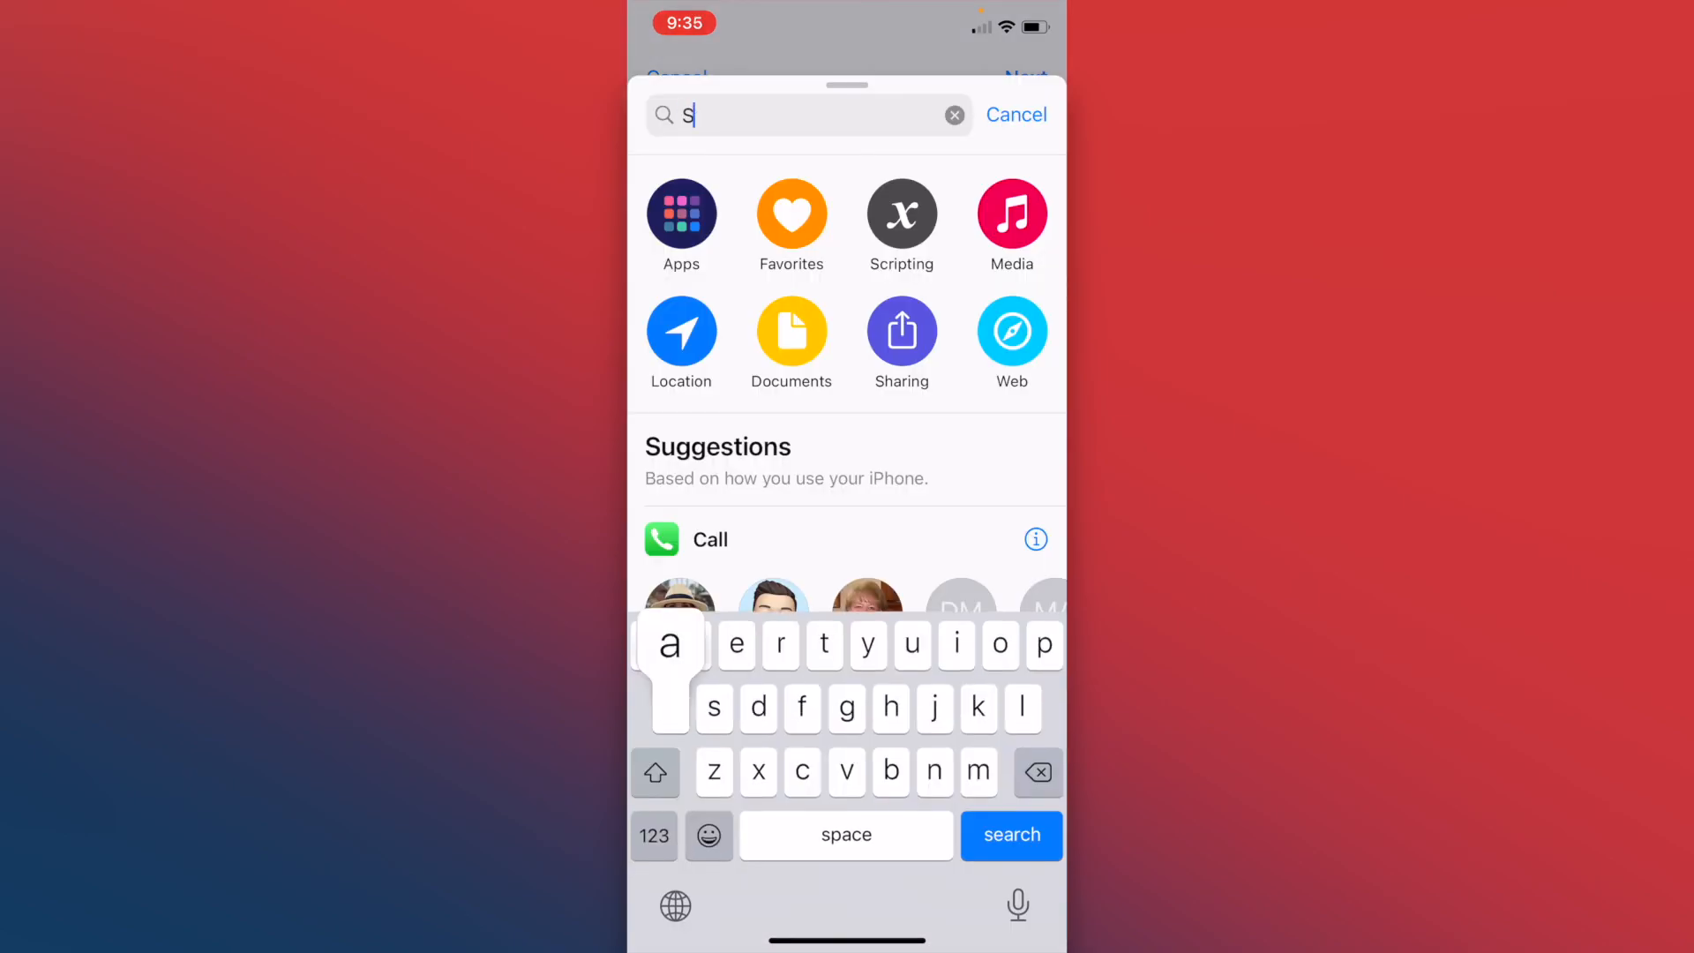
pyautogui.write('ave')
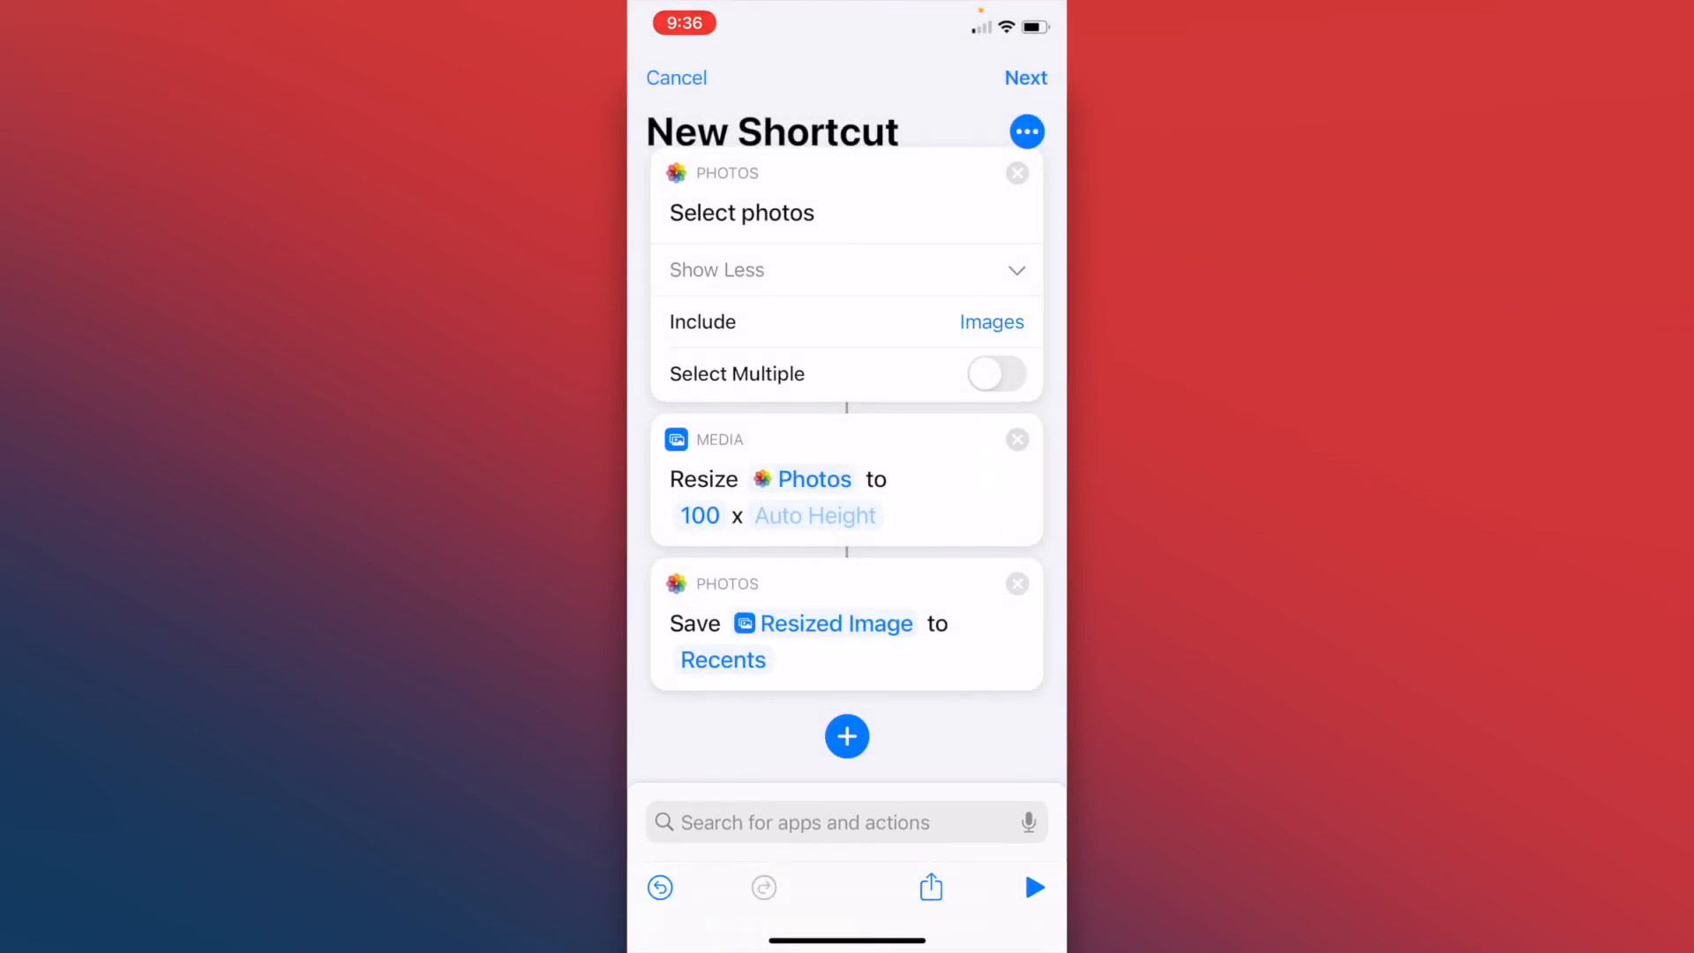
pyautogui.click(722, 659)
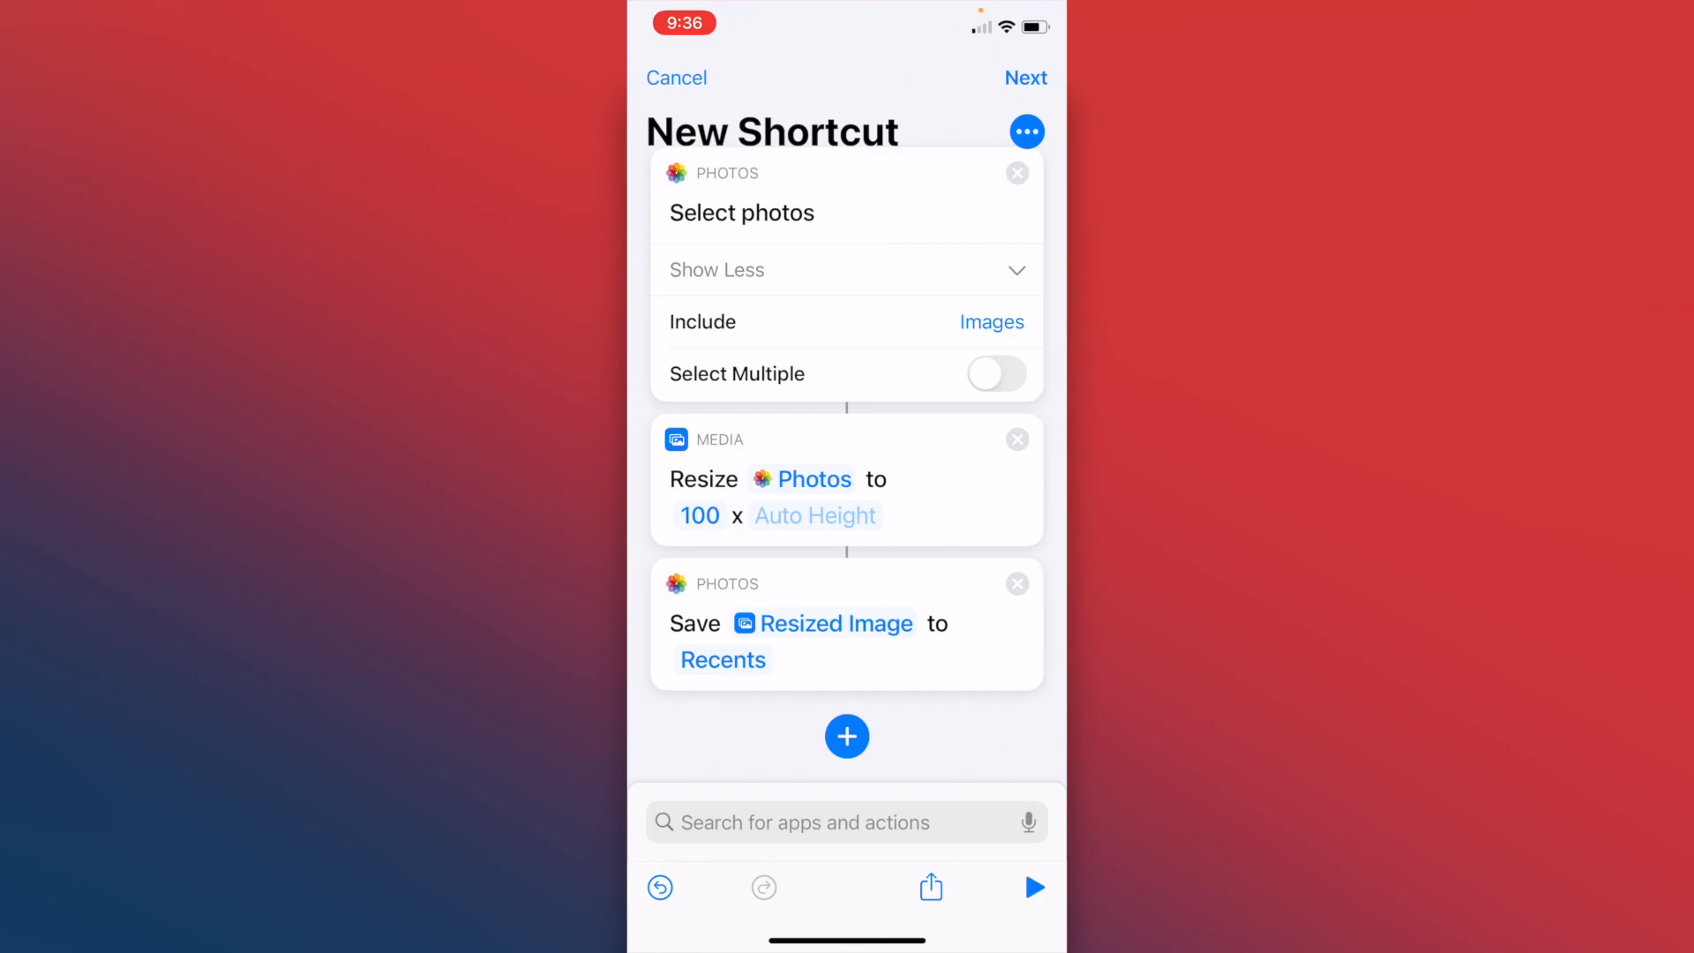
# Step: Enter 'Resize Screenshot' as the shortcut name and finish with Done
pyautogui.click(741, 212)
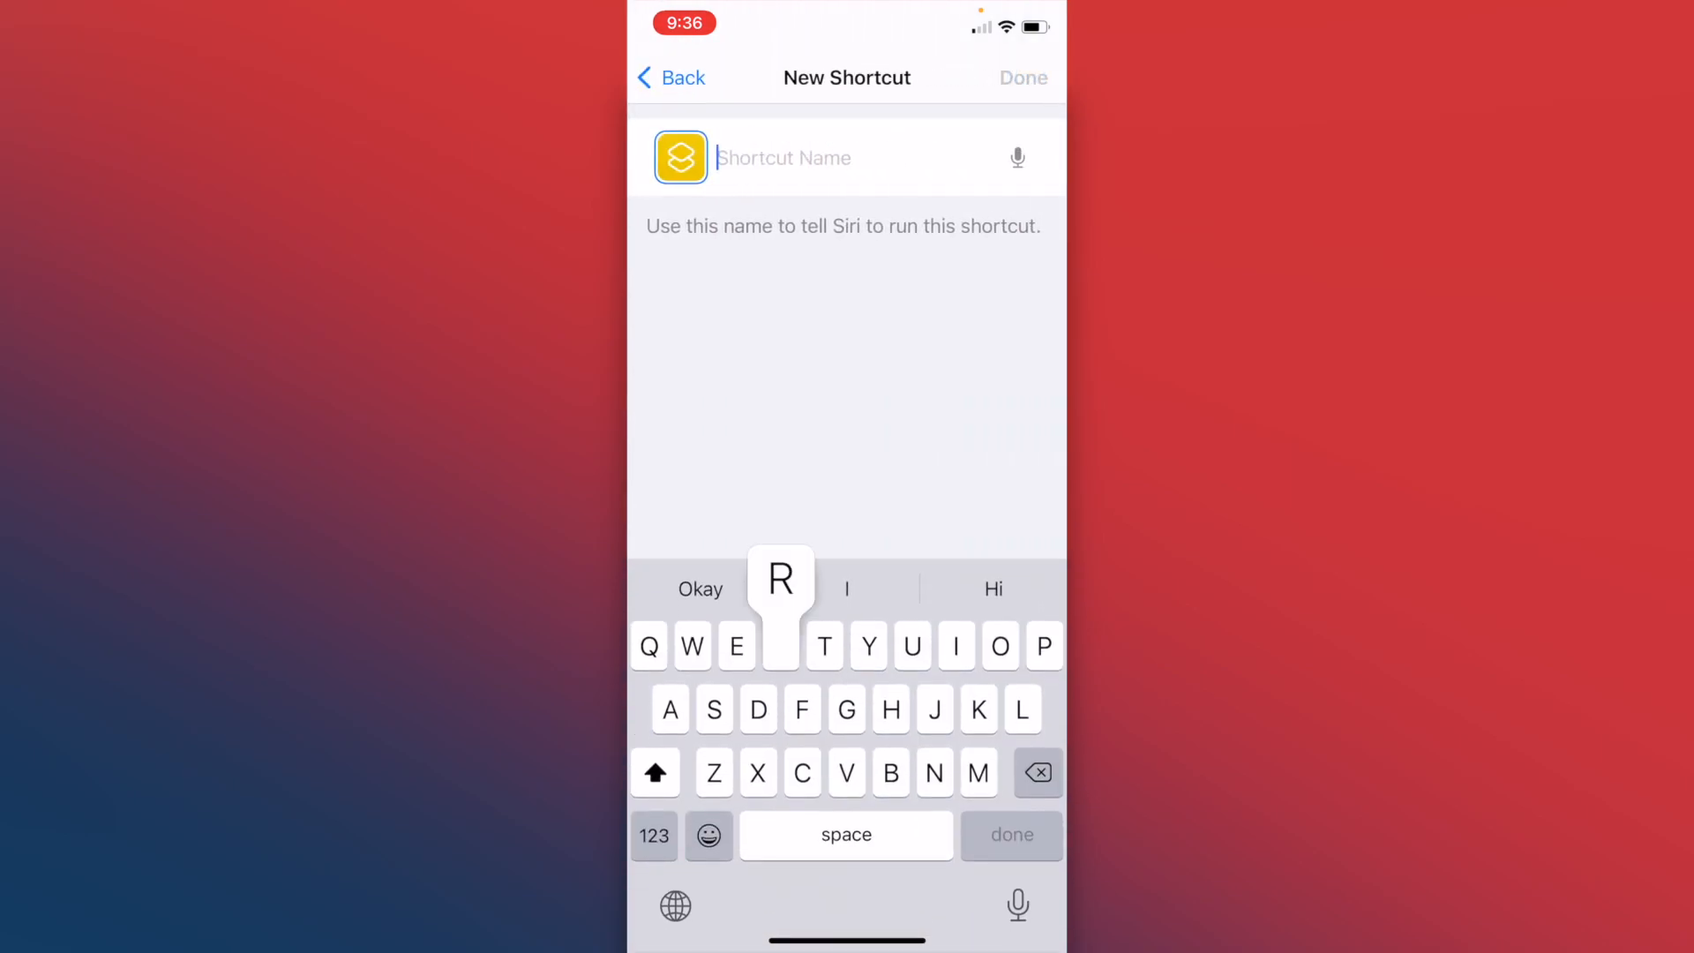
pyautogui.write('Resize')
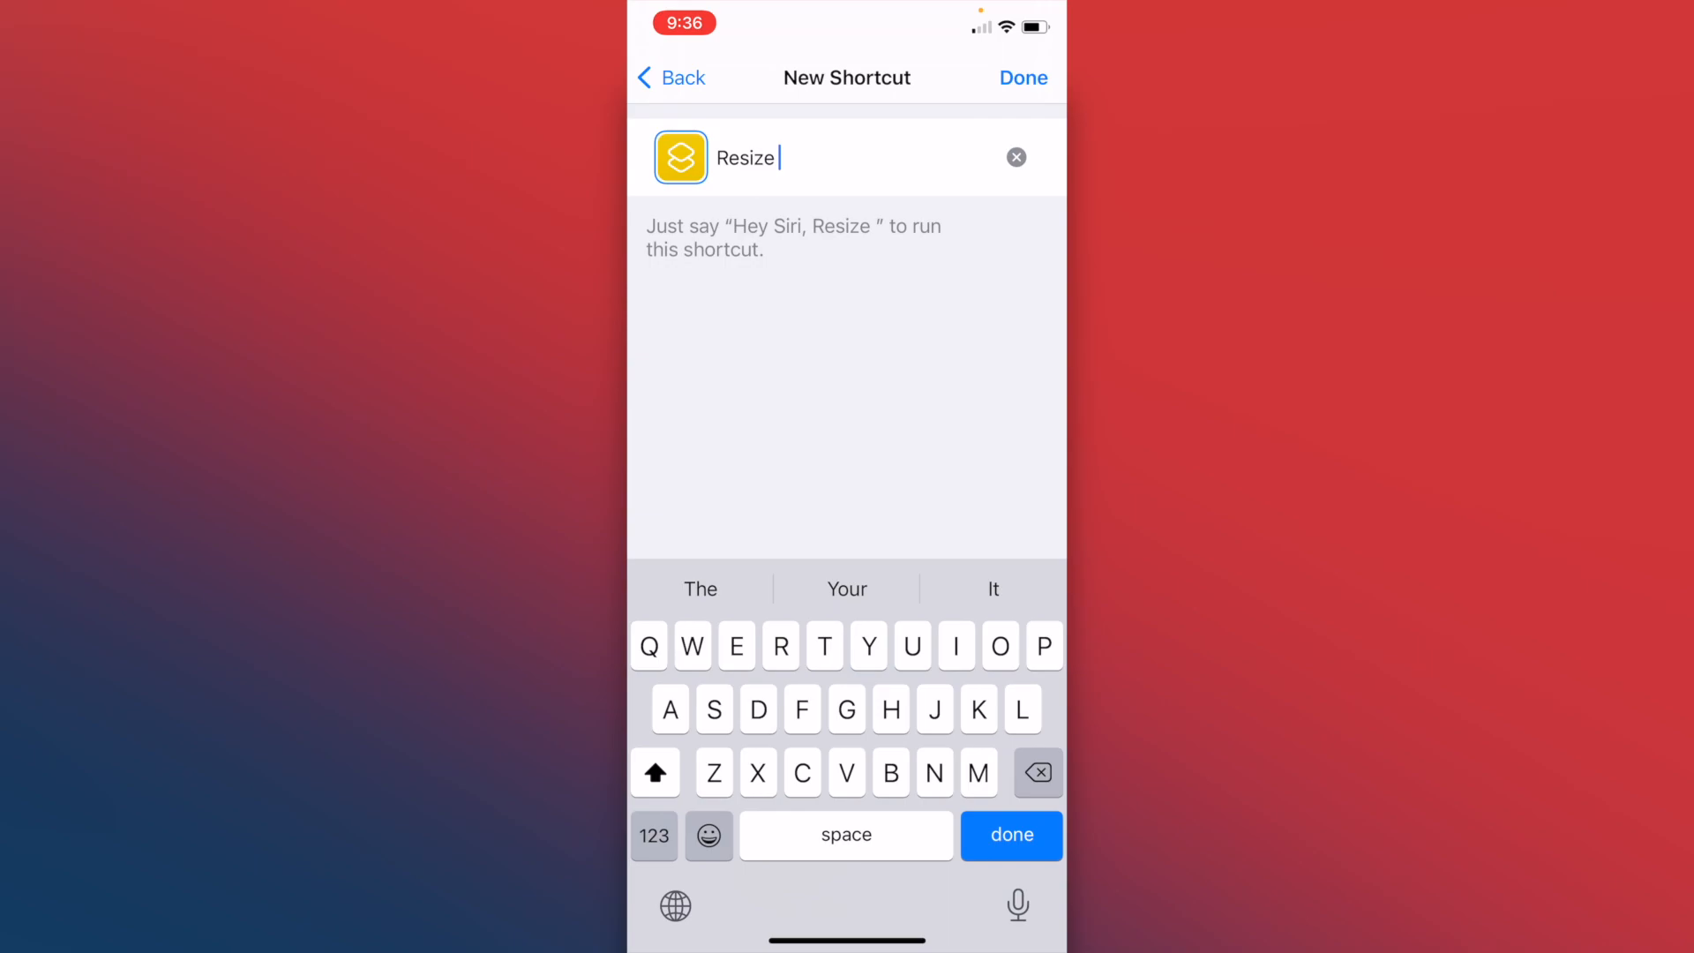
pyautogui.write('Screen')
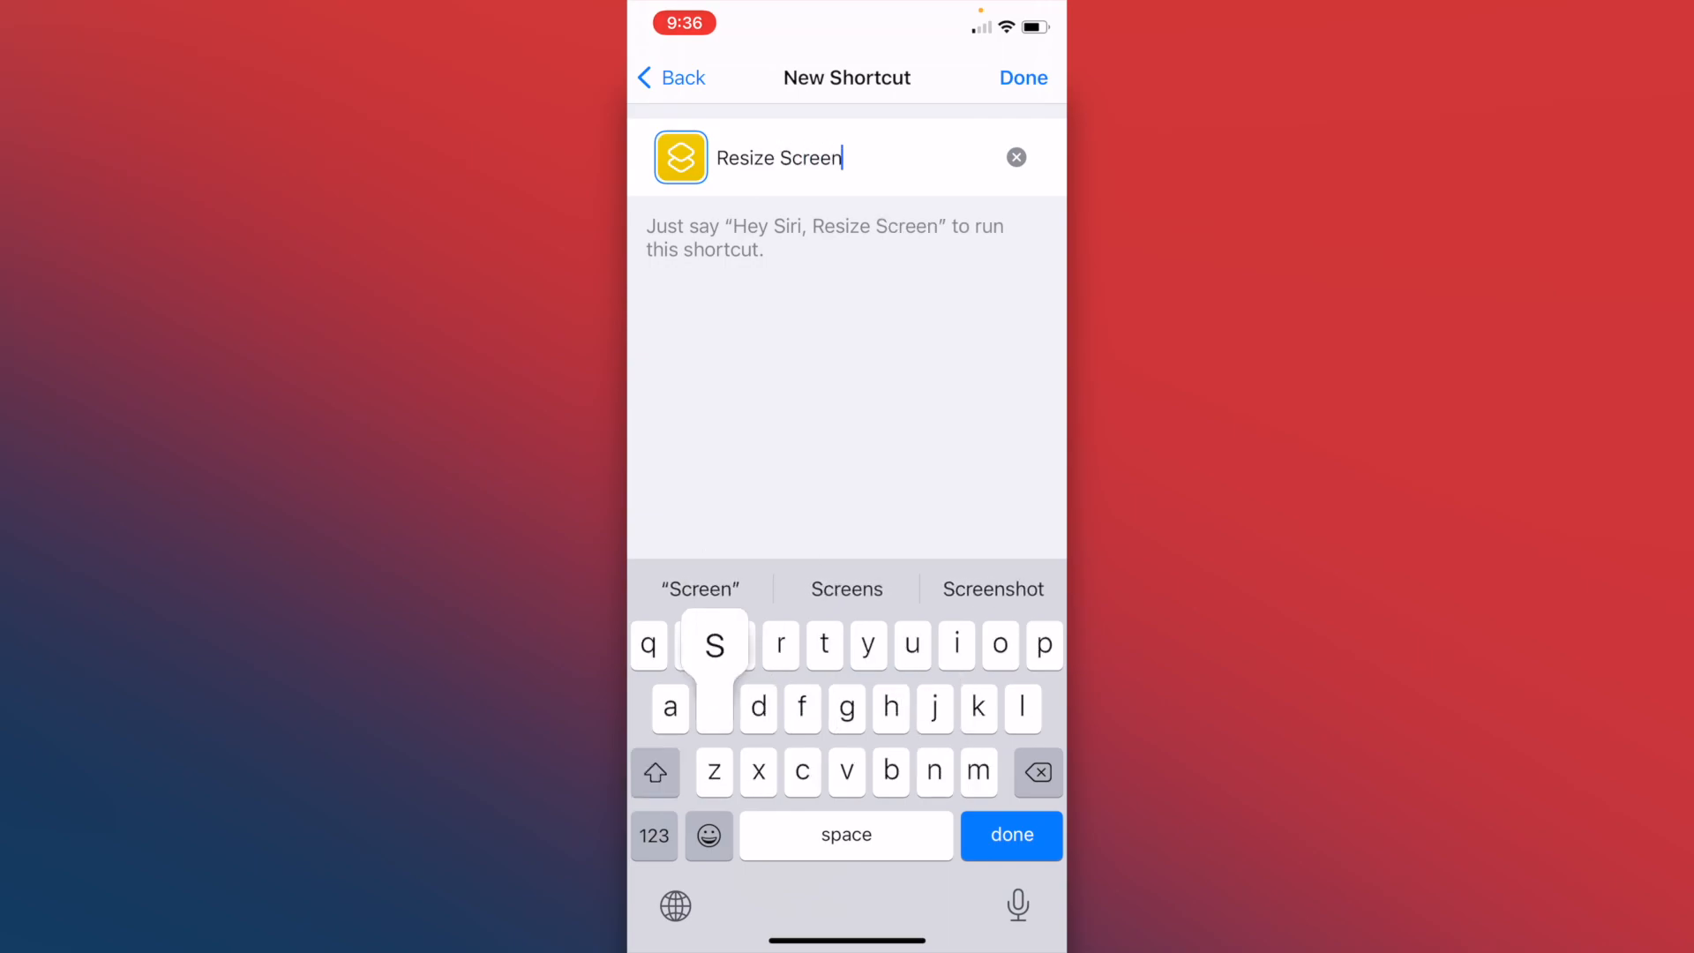
pyautogui.click(991, 589)
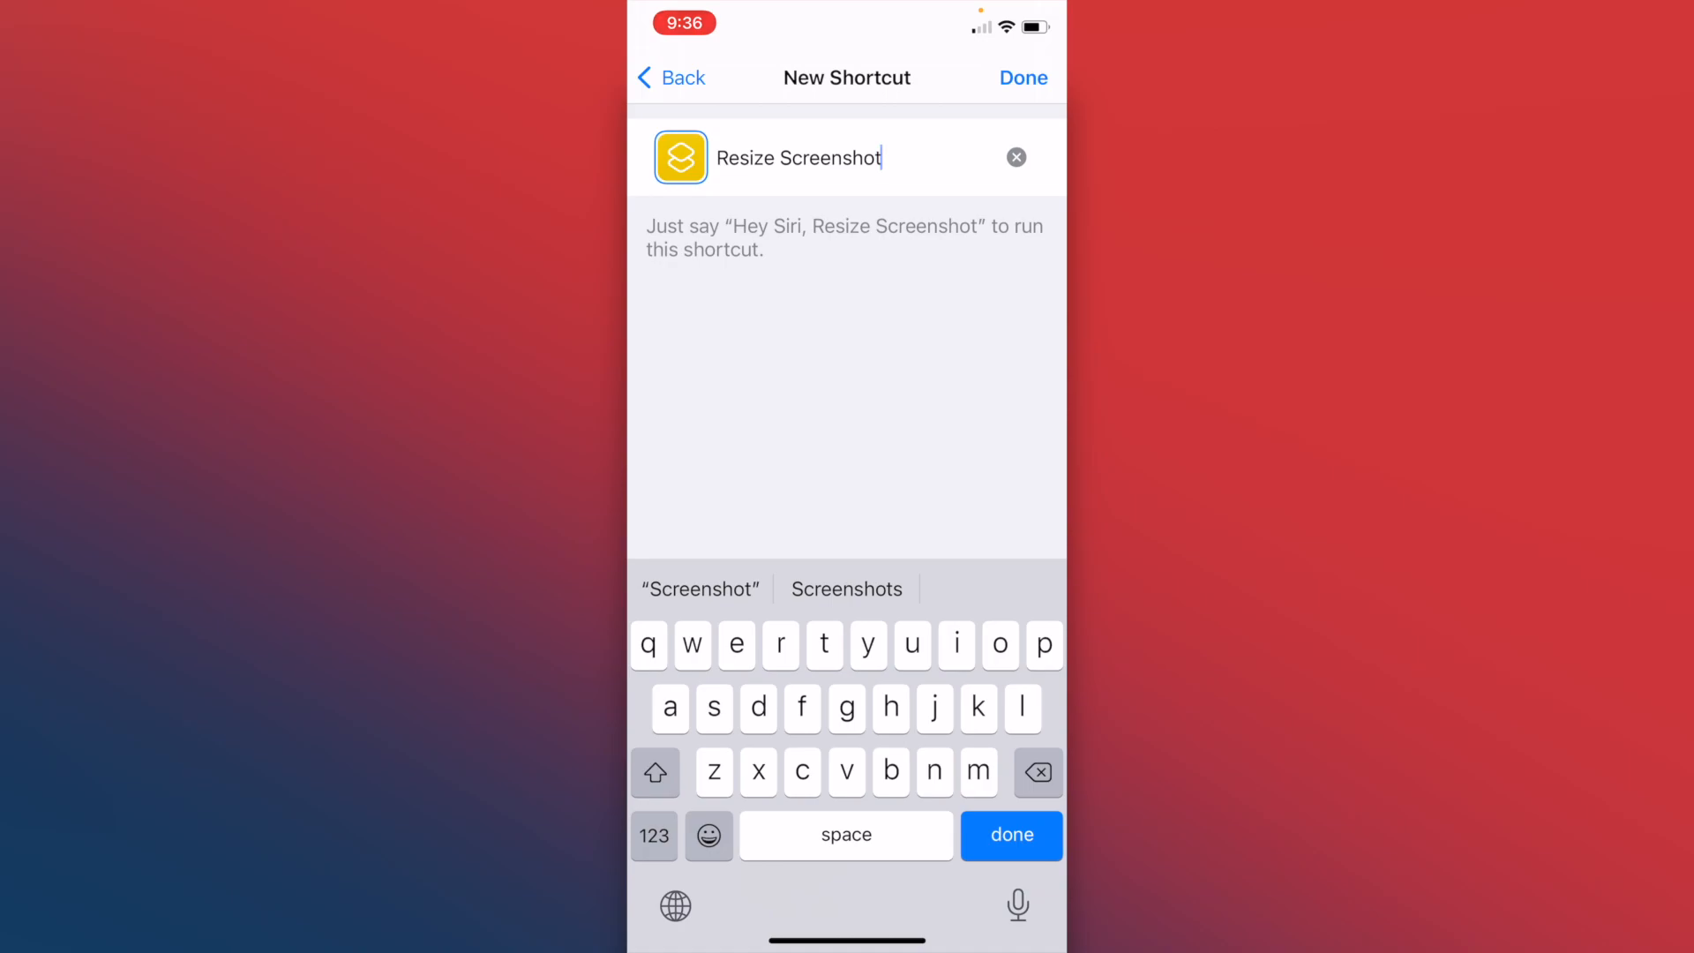
pyautogui.click(1022, 78)
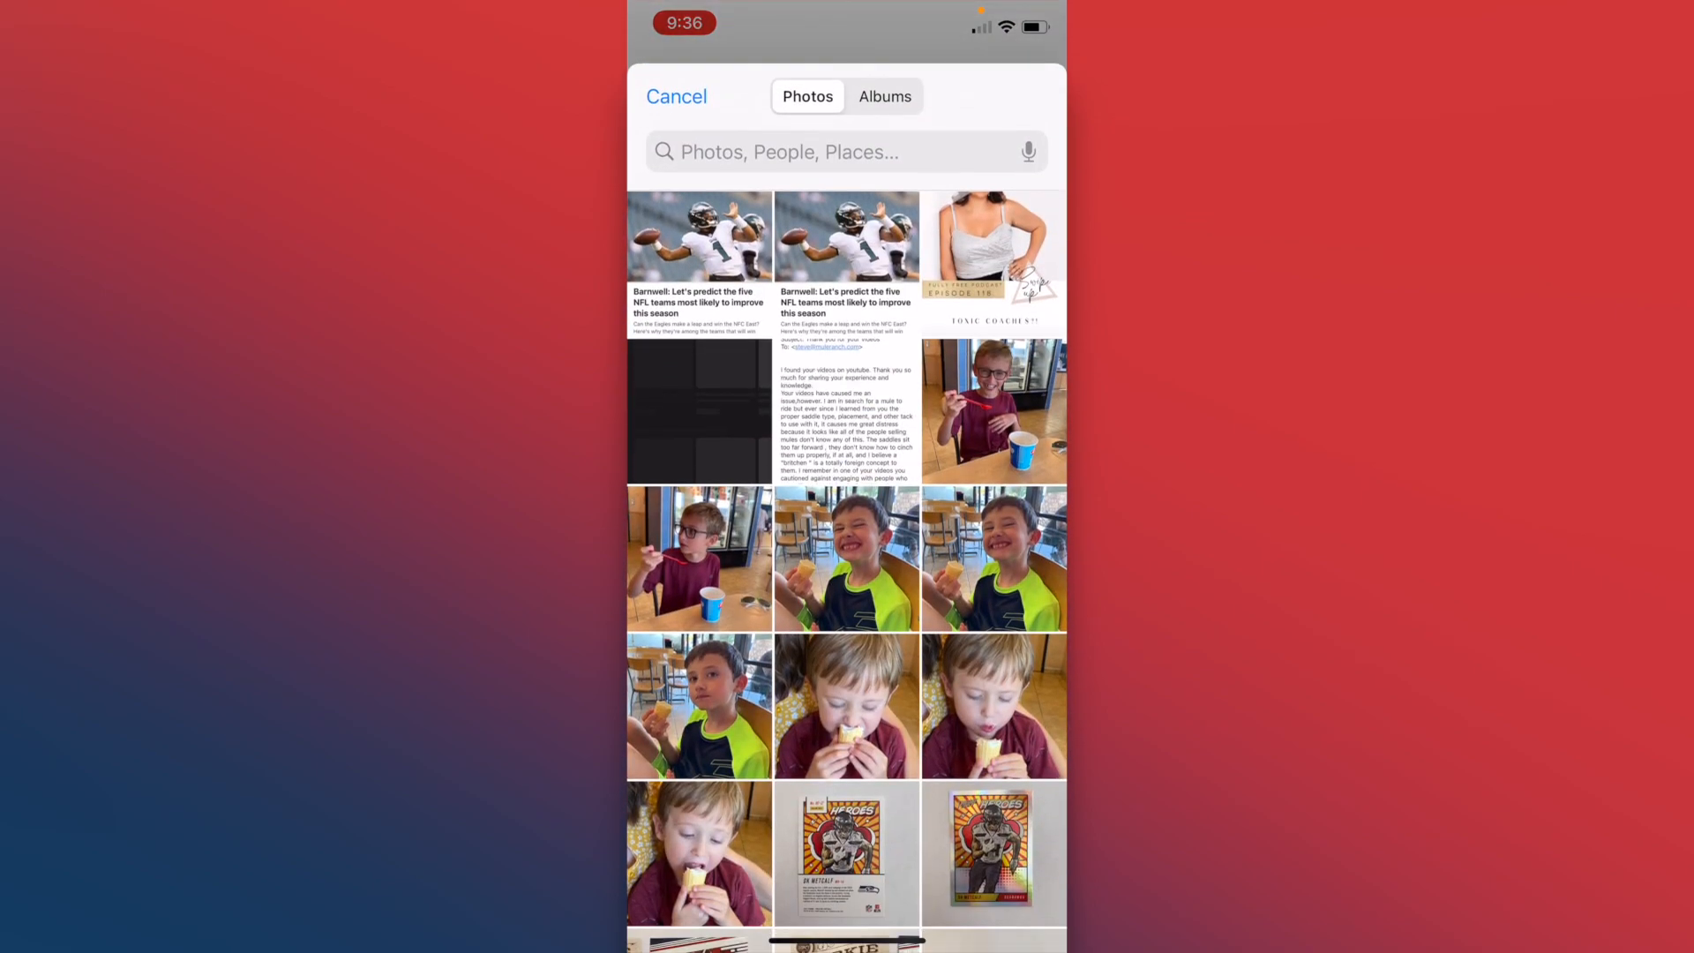
# Step: Pick a photo in the Siri-launched picker for Resize Screenshot to process
pyautogui.click(676, 96)
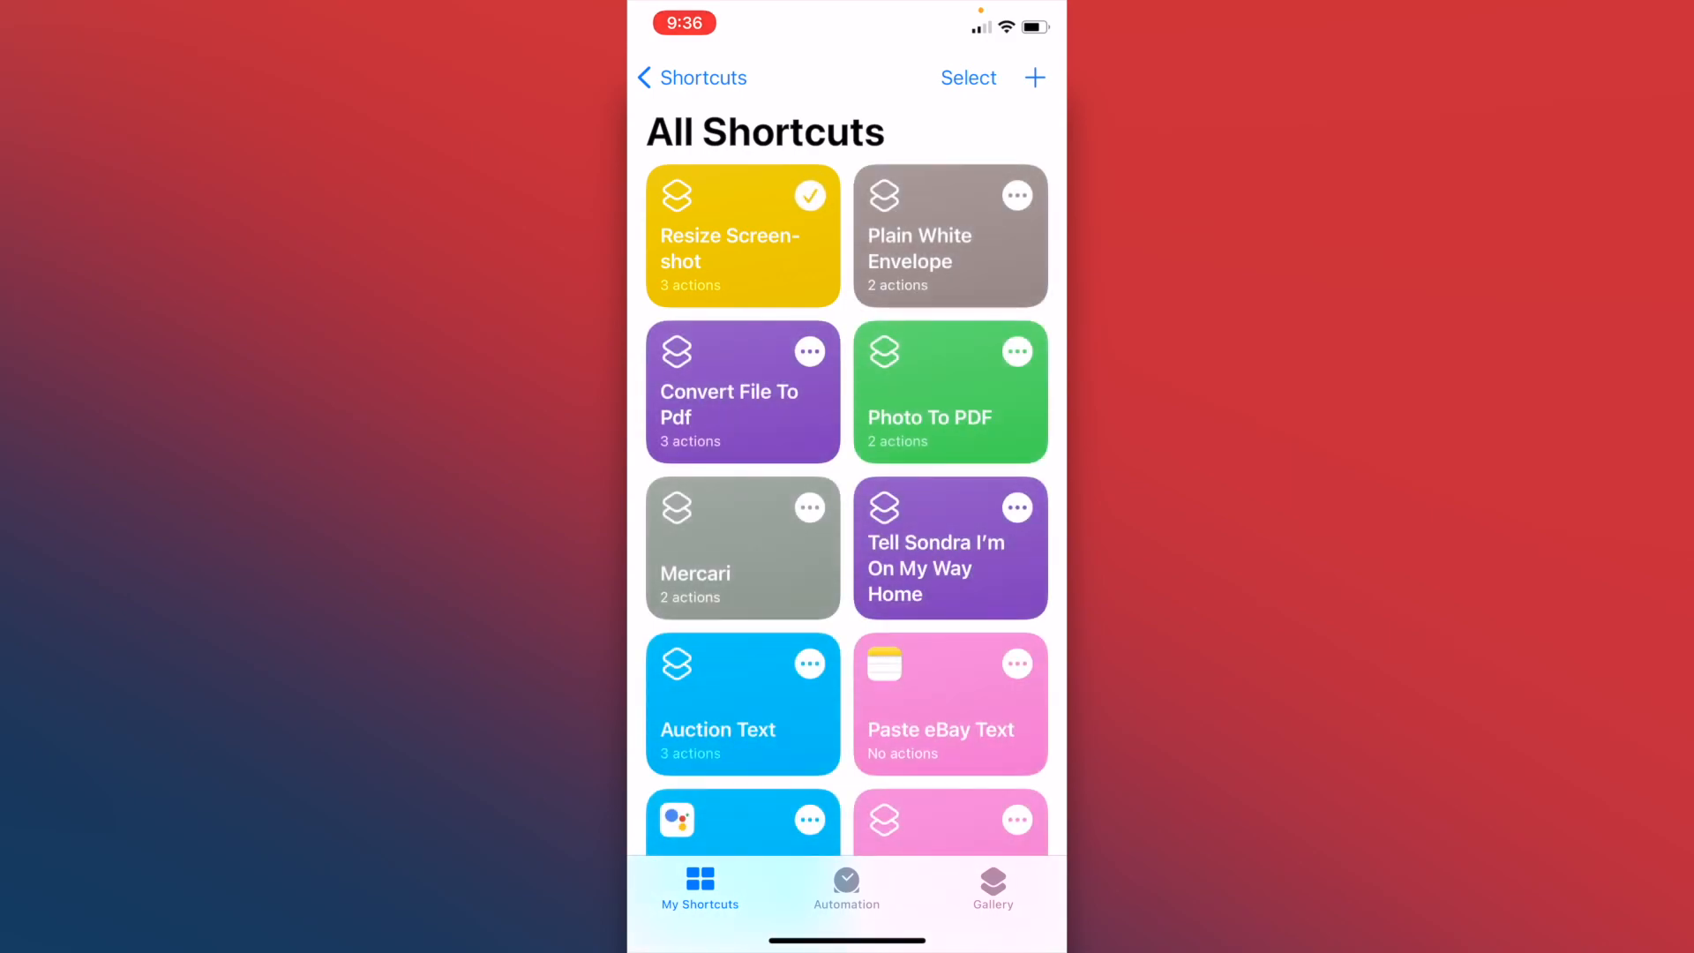